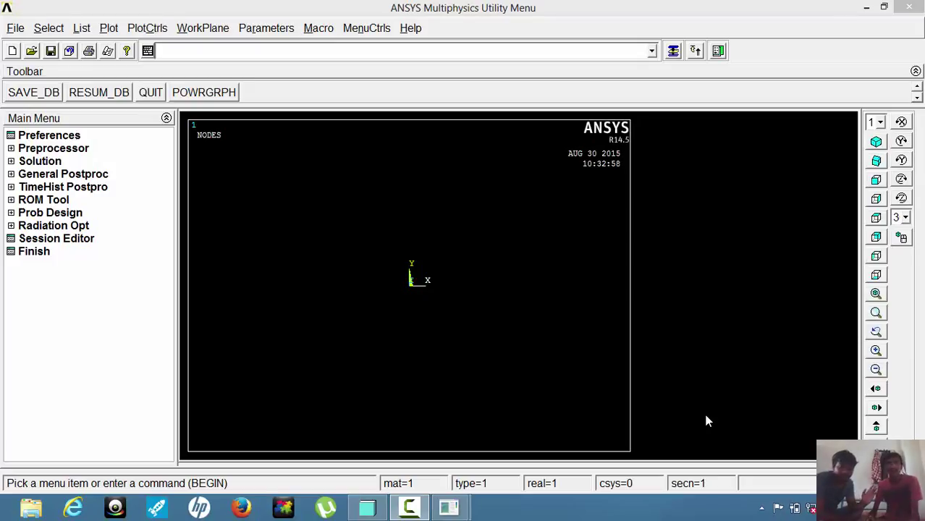
mouse_move(739, 367)
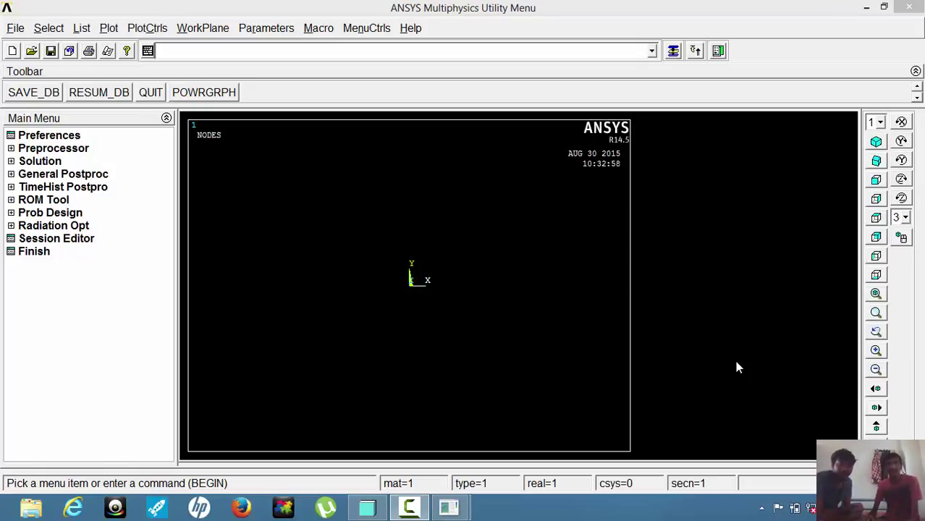
mouse_move(736, 367)
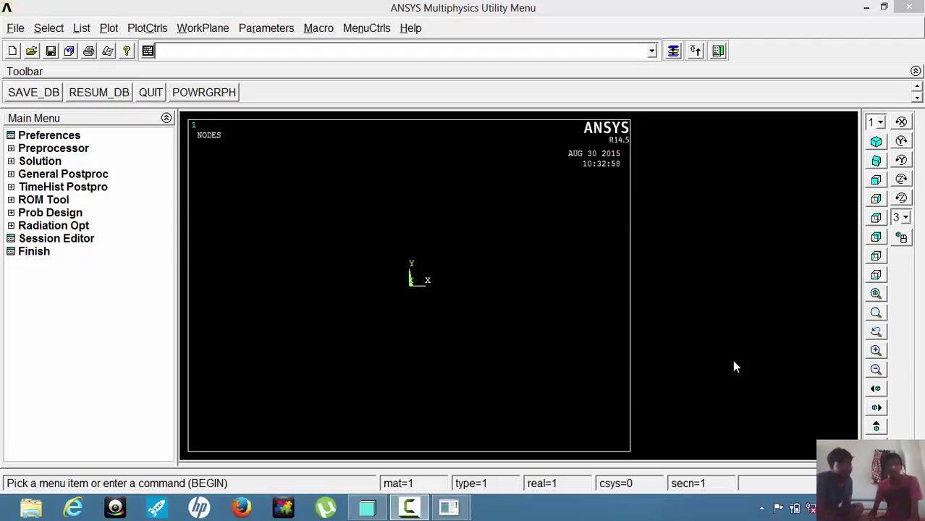
mouse_move(736, 364)
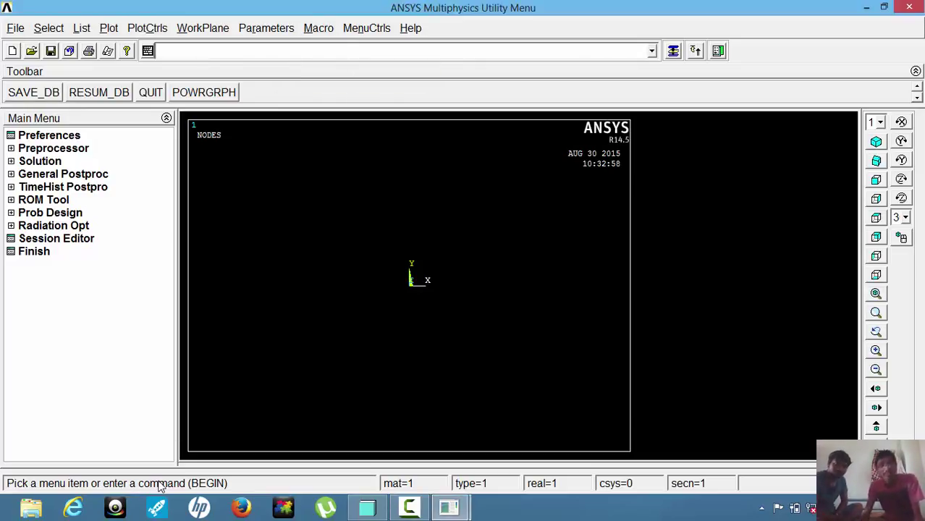
mouse_move(66, 385)
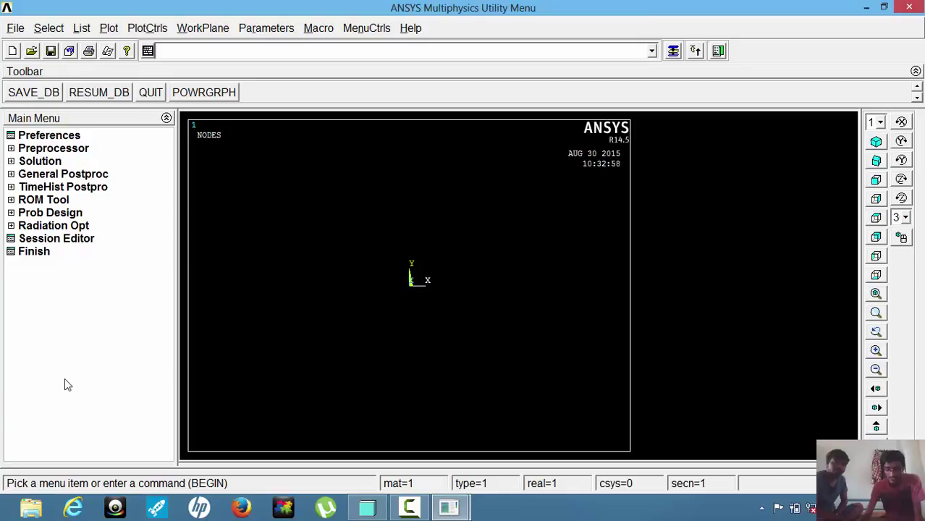
Step: Declare the SI unit system with the /UNITS,SI command
text(/U)
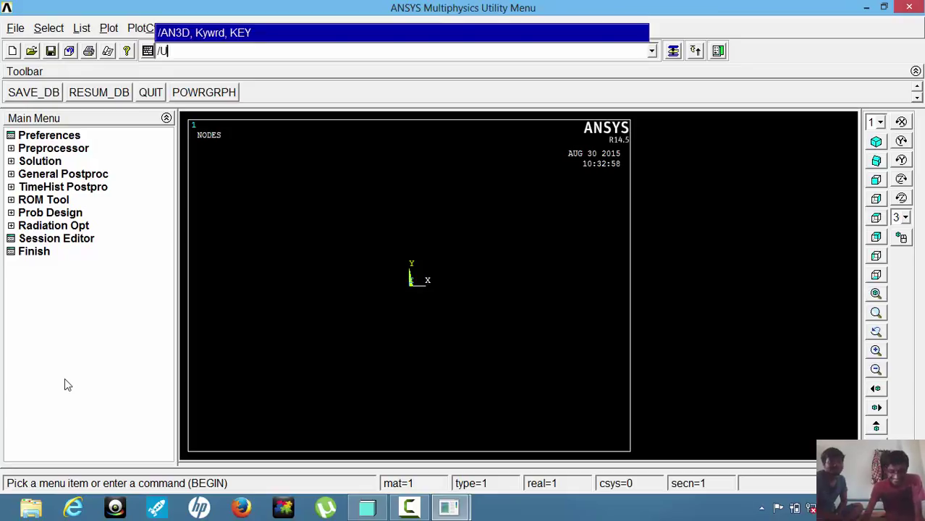
text(NITS)
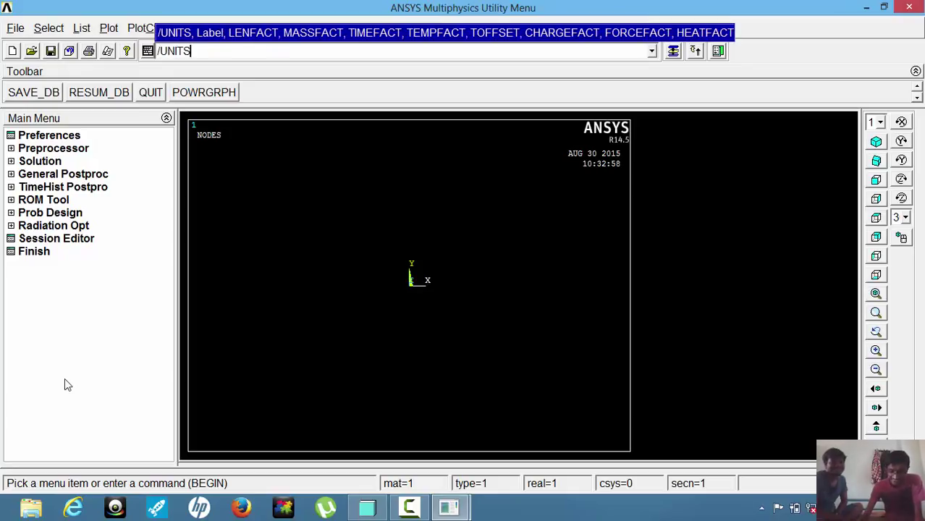
text(,S)
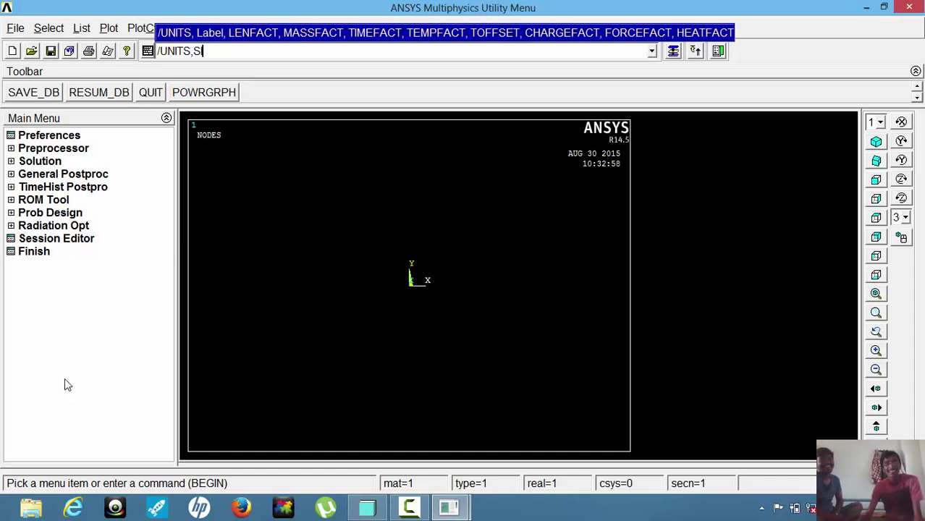
text(I)
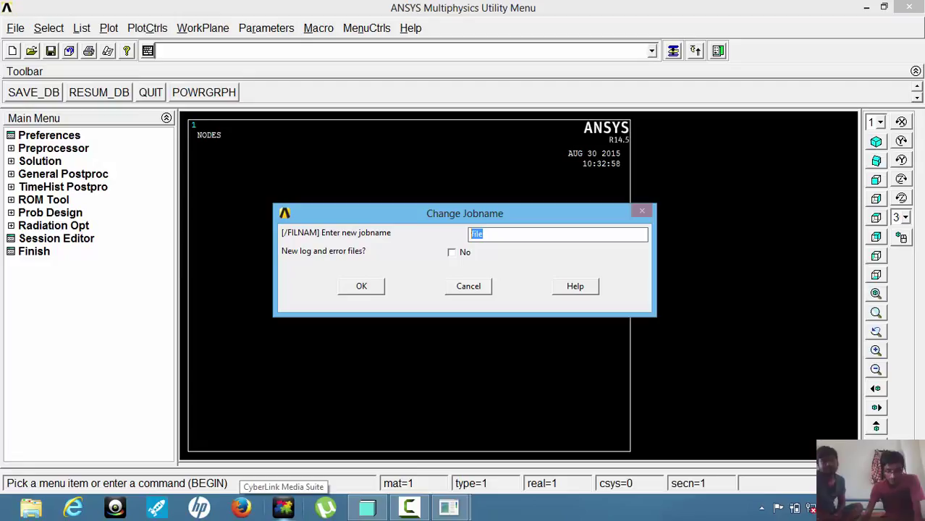
Step: Change the jobname to 'S.MODELANALYSIS' and confirm it
text(S. M)
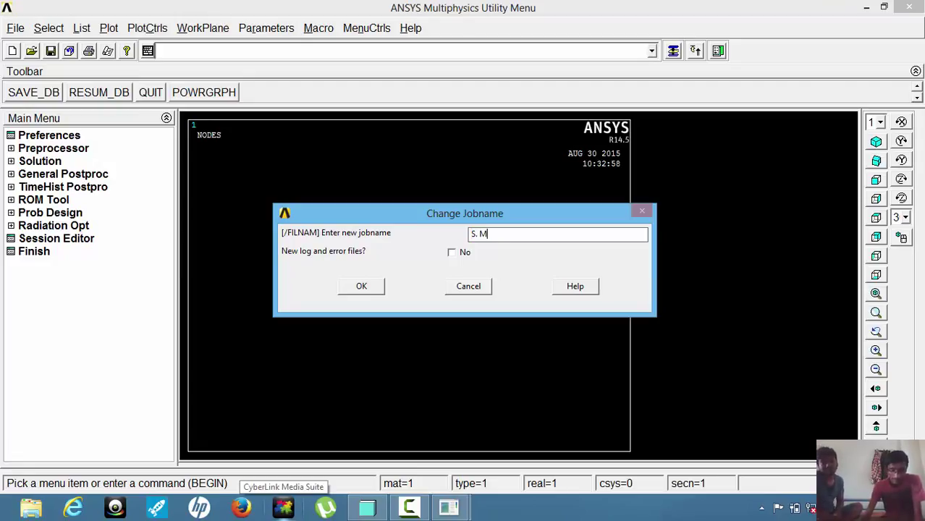
text(ODEL AN)
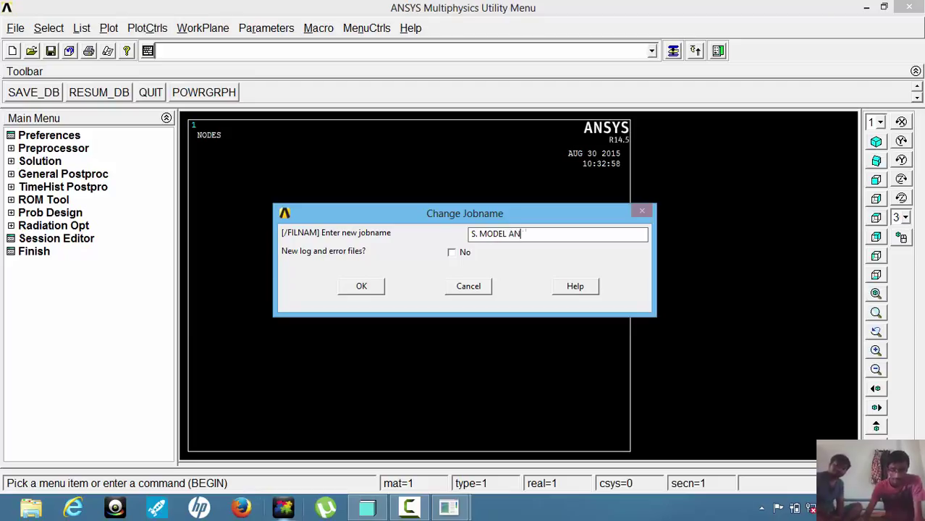
text(ALYSIS)
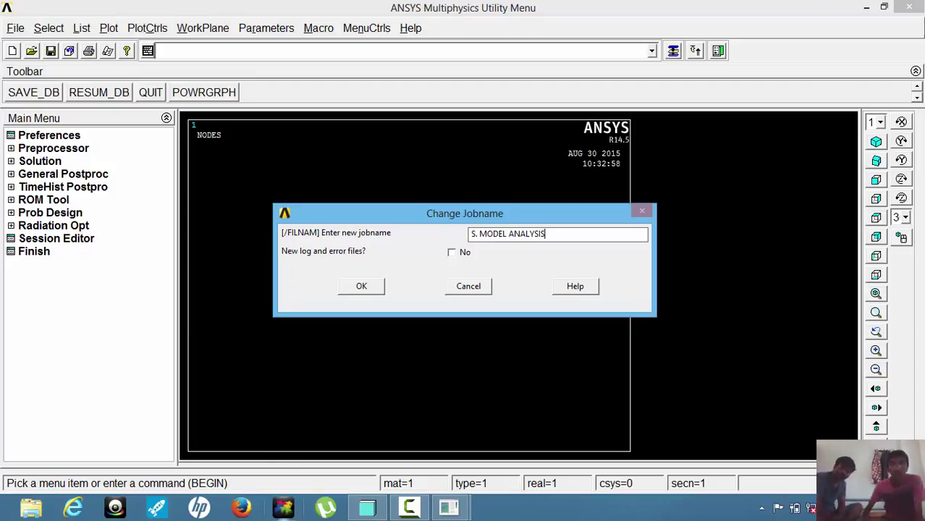
mouse_move(375, 302)
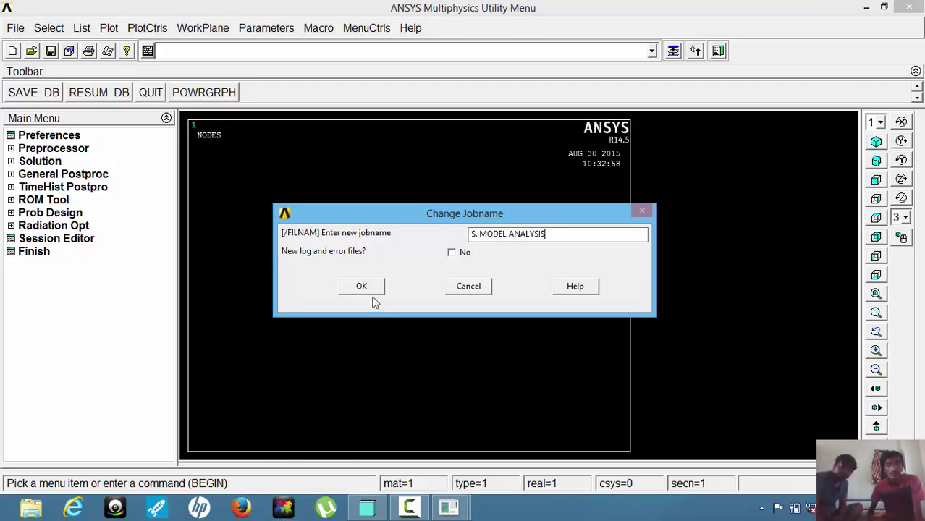
click(361, 286)
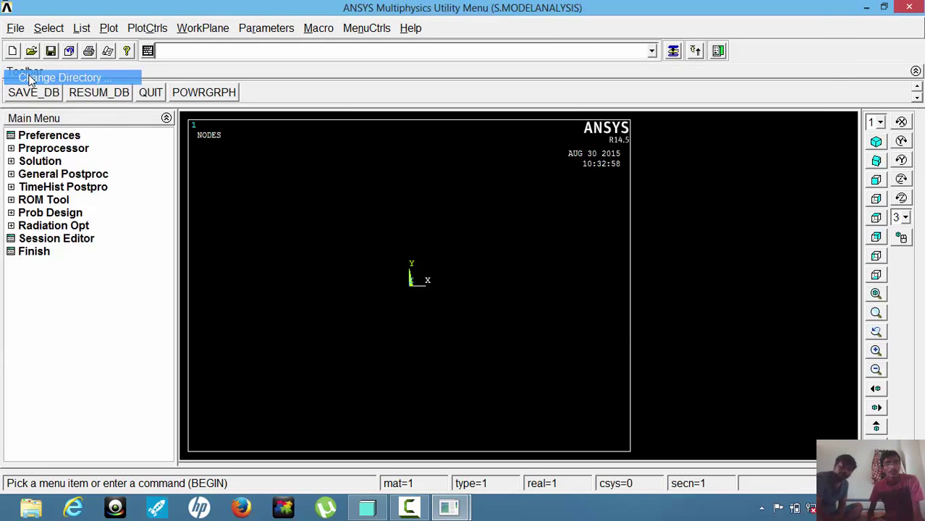
click(63, 76)
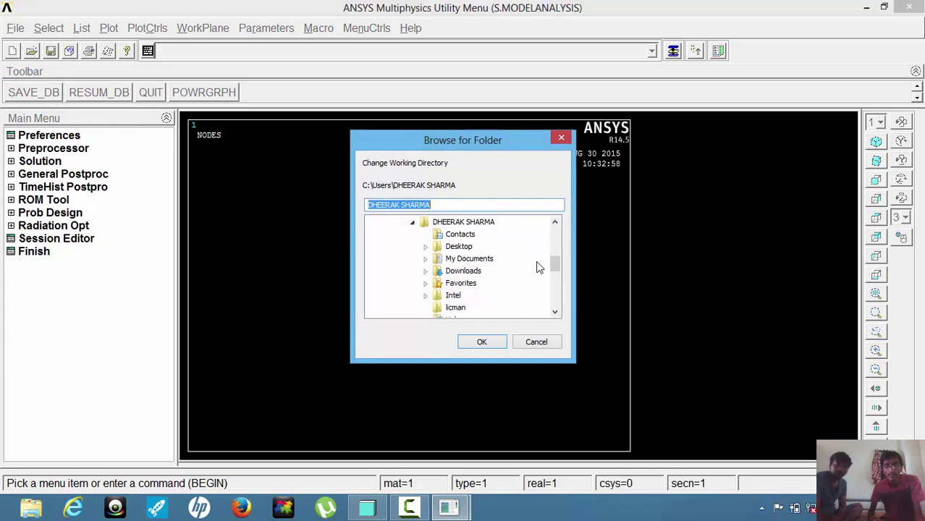
scroll(down, 3)
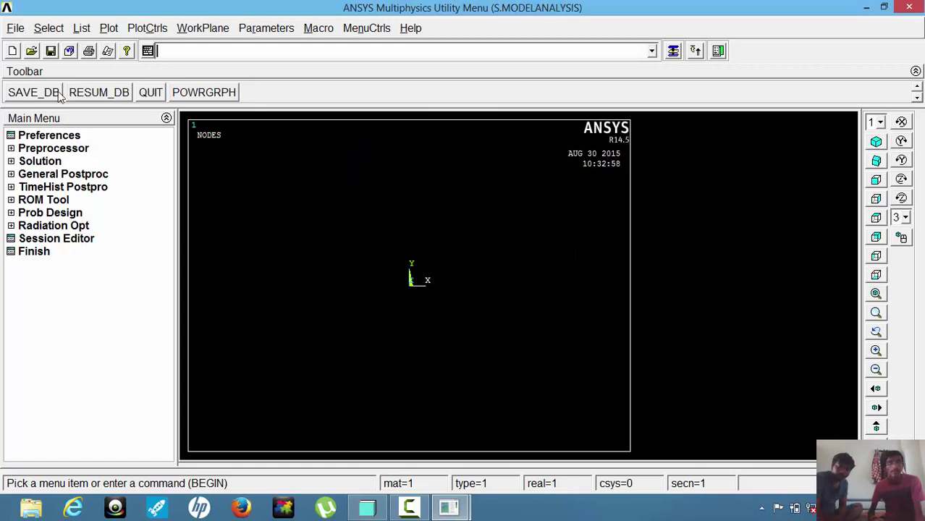
Step: Enter 'MODEL ANALYSIS' as the analysis title and confirm it
click(25, 28)
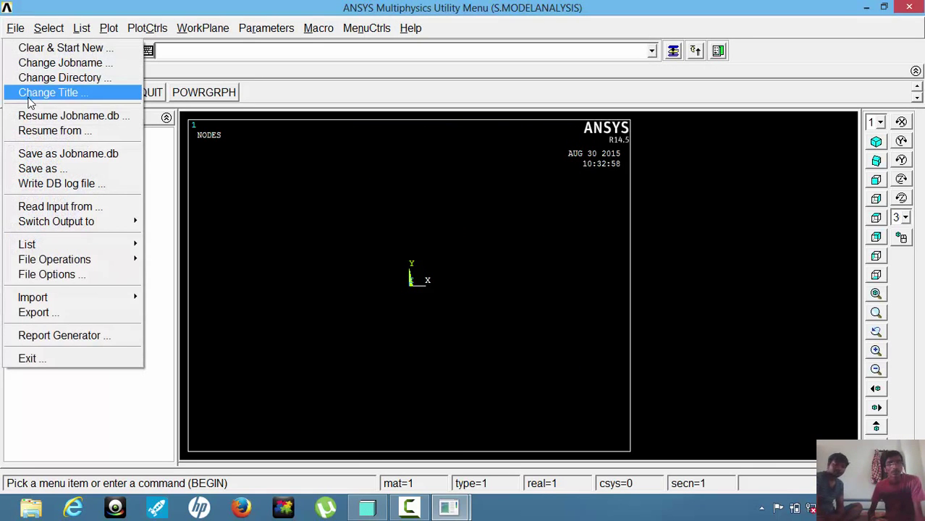
click(51, 92)
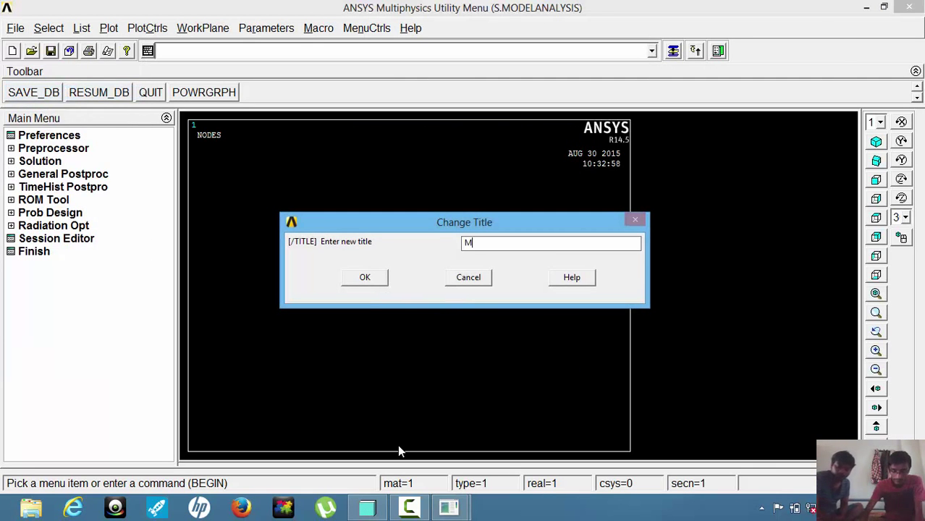
text(ODE)
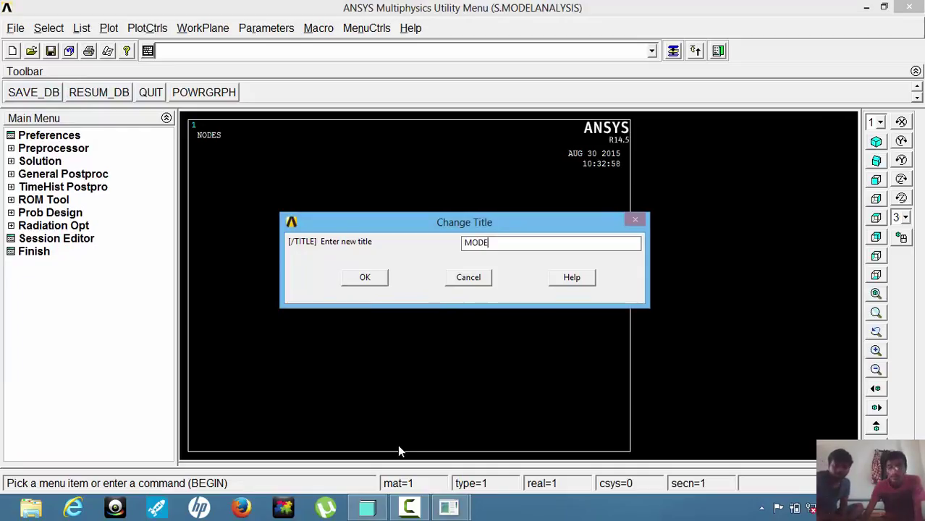
text(L ANAL)
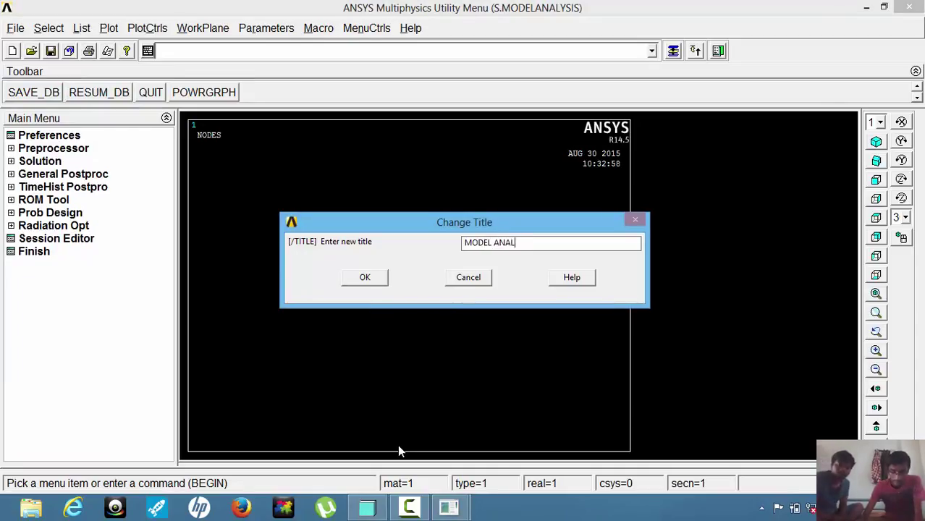
text(YSIS)
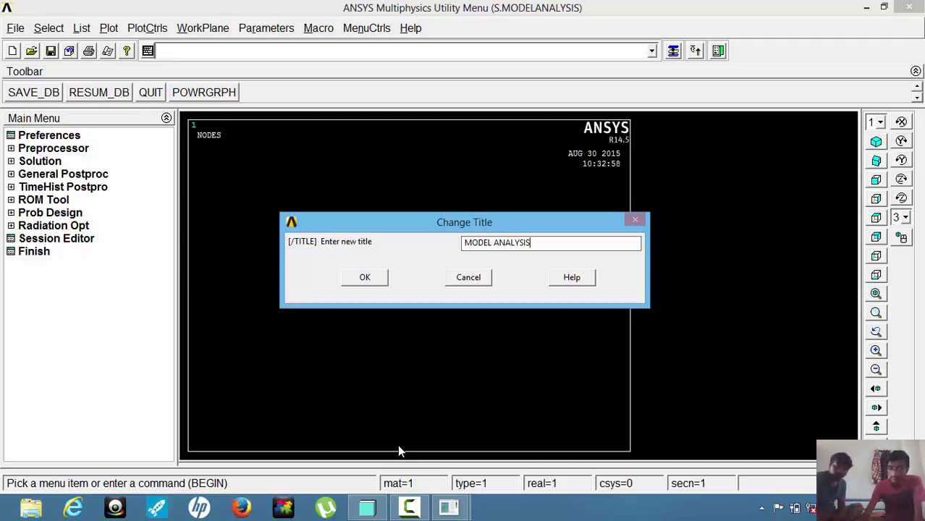
click(364, 277)
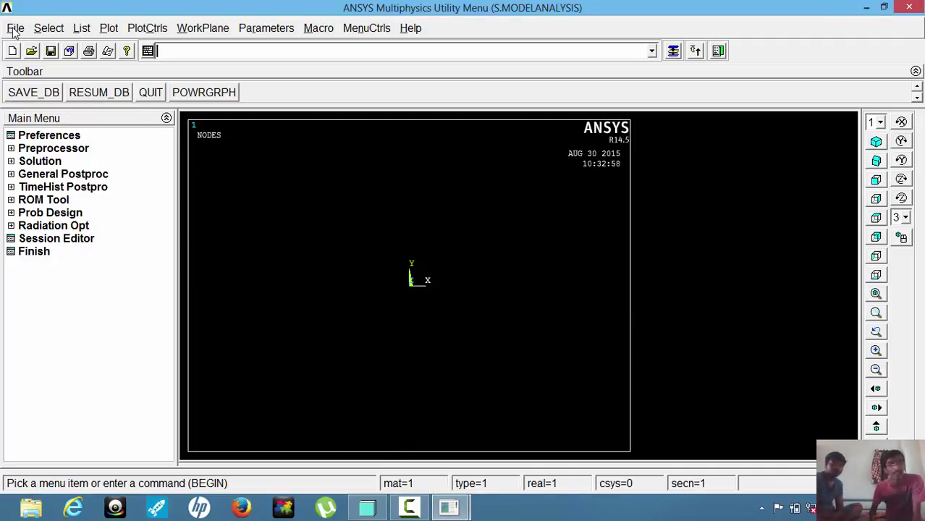
Step: Import the IGES geometry file prt0001.igs as a thin plate volume
click(20, 27)
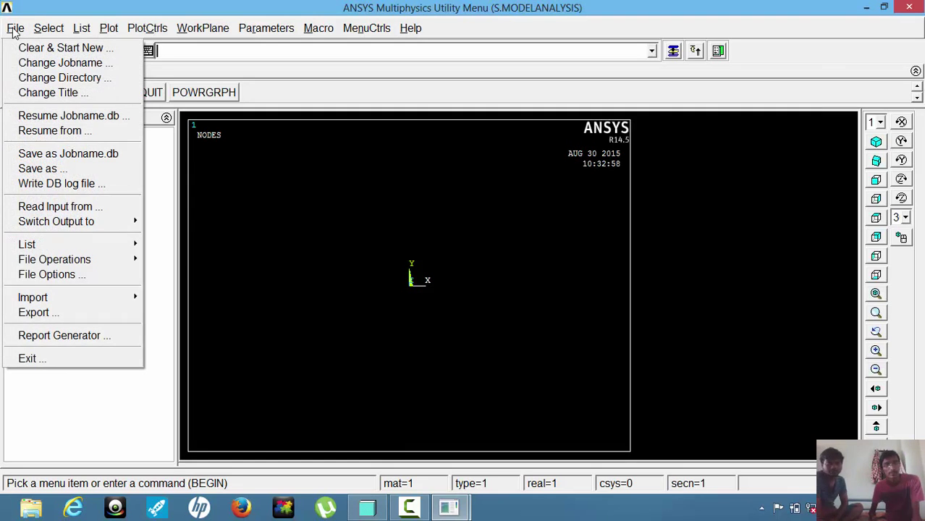
mouse_move(44, 40)
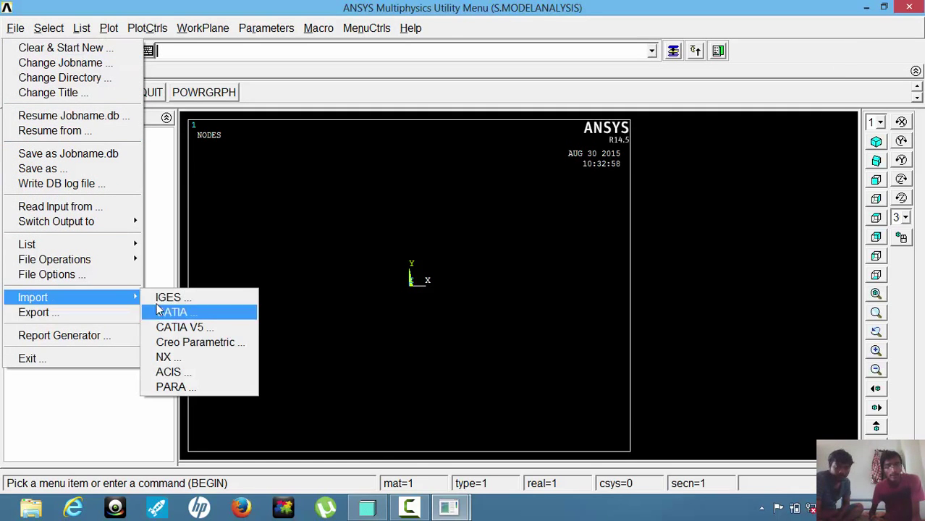
click(171, 298)
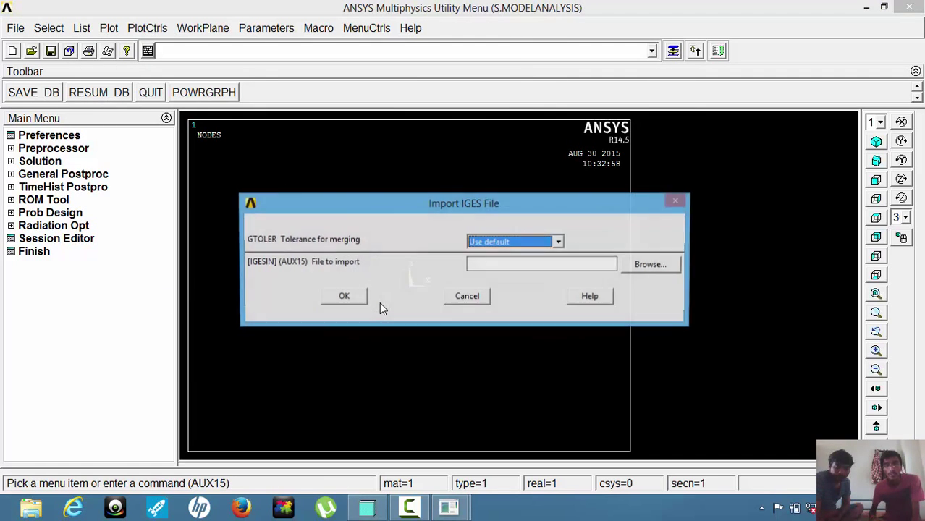
click(650, 264)
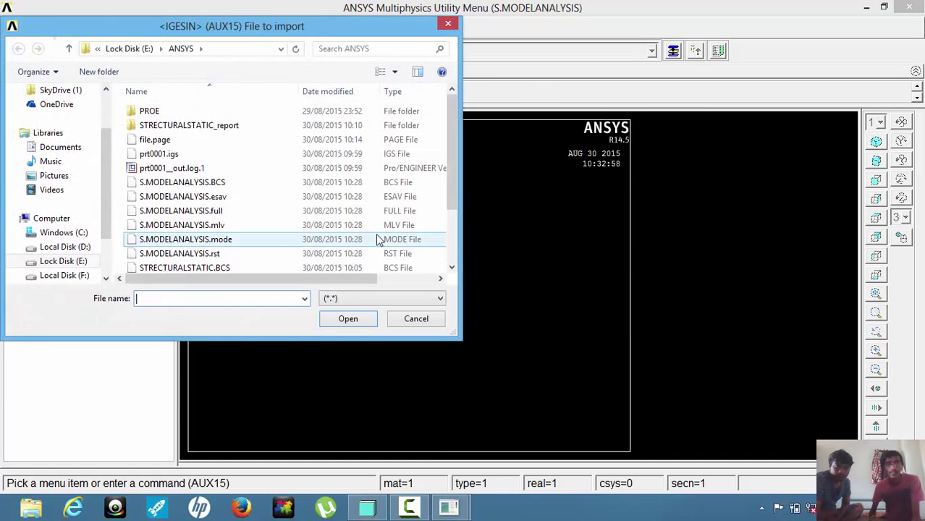
click(158, 154)
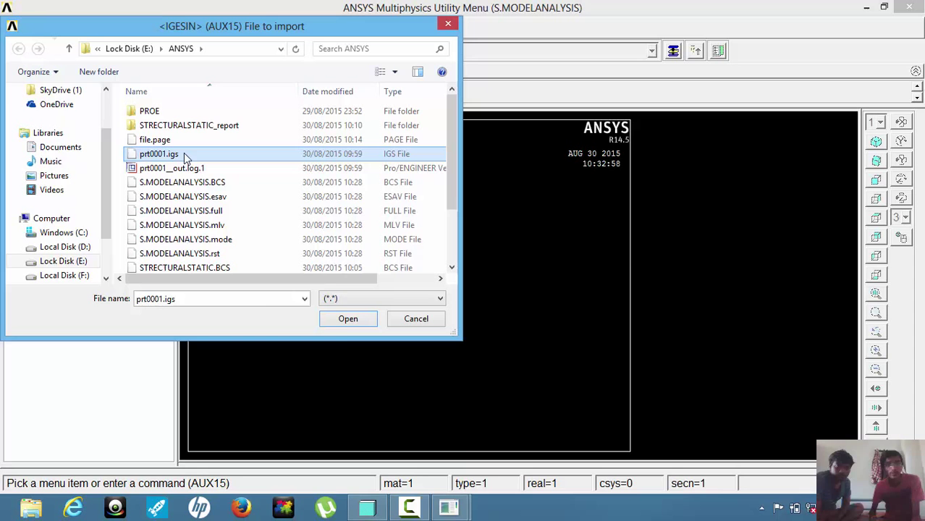
click(348, 319)
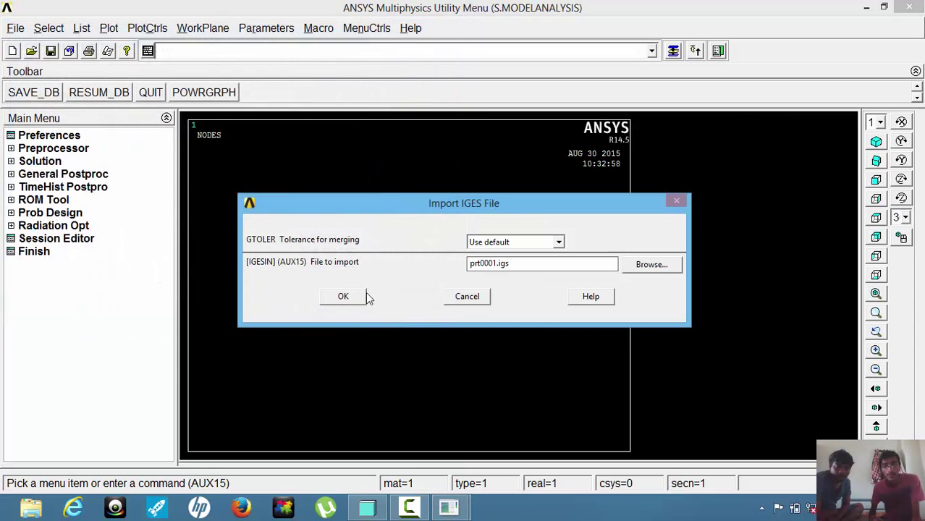
click(343, 296)
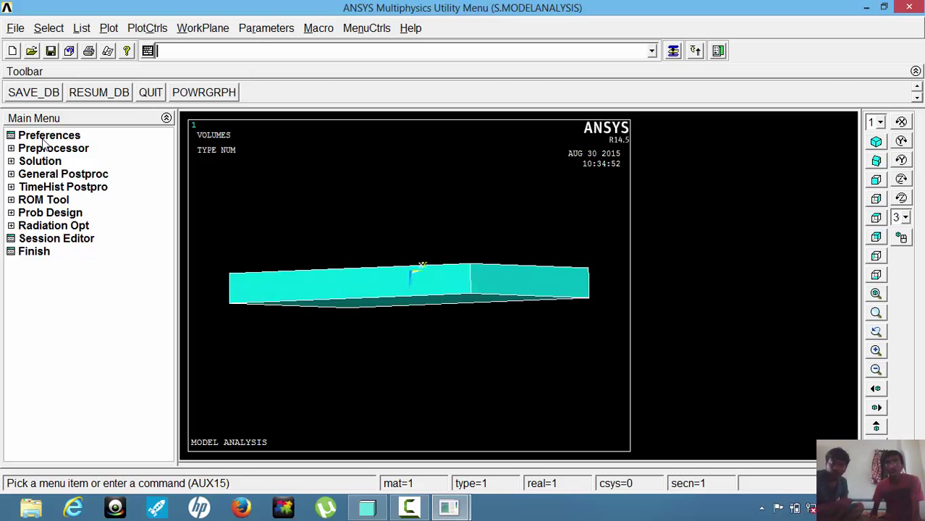
Step: Filter the preferences to show only Structural disciplines
click(48, 136)
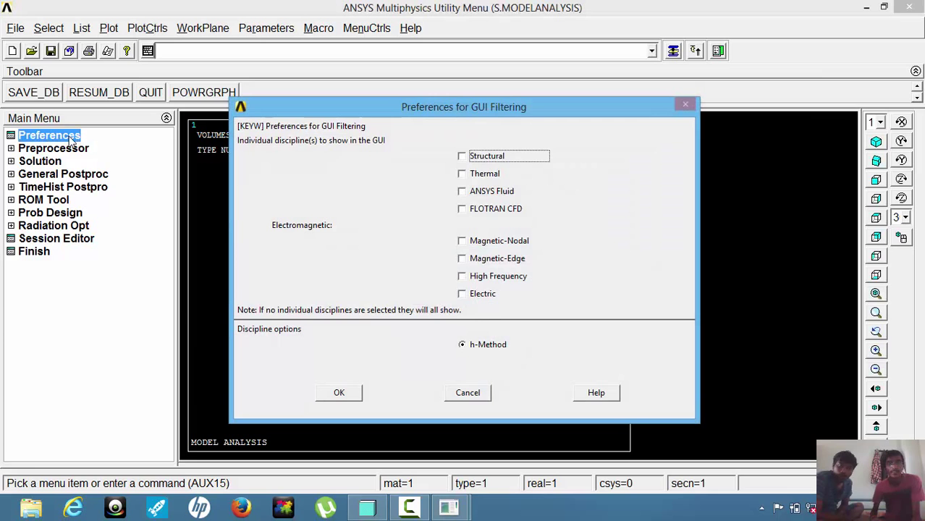
click(462, 155)
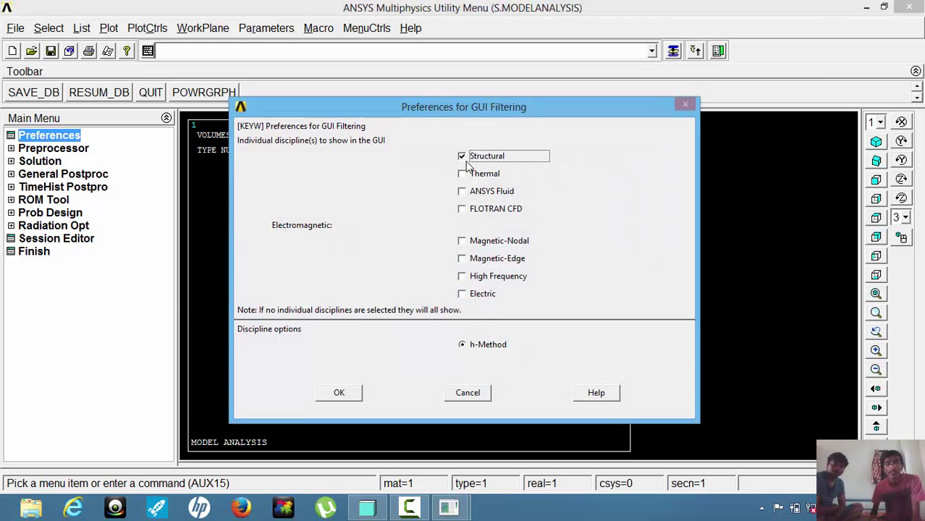
click(339, 392)
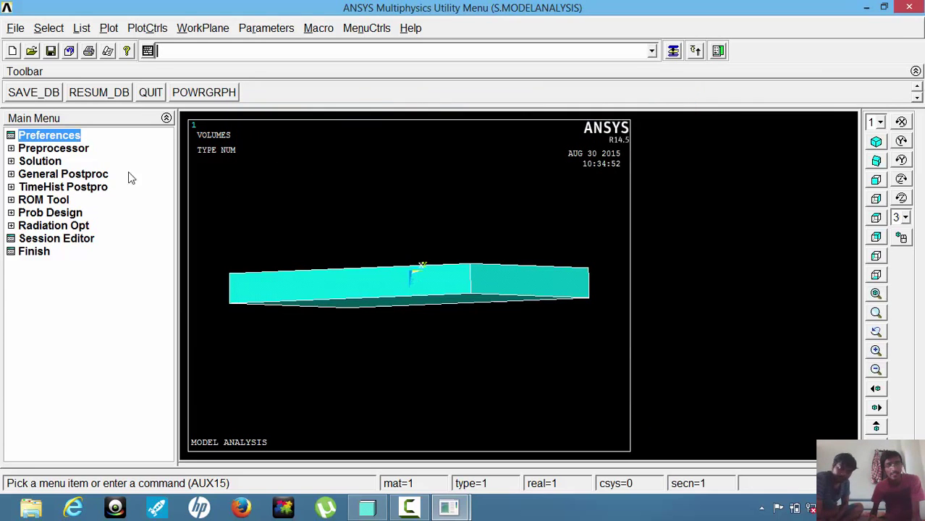
Step: Add element type 1 as the Solid 20node 186 (SOLID186) element
click(53, 148)
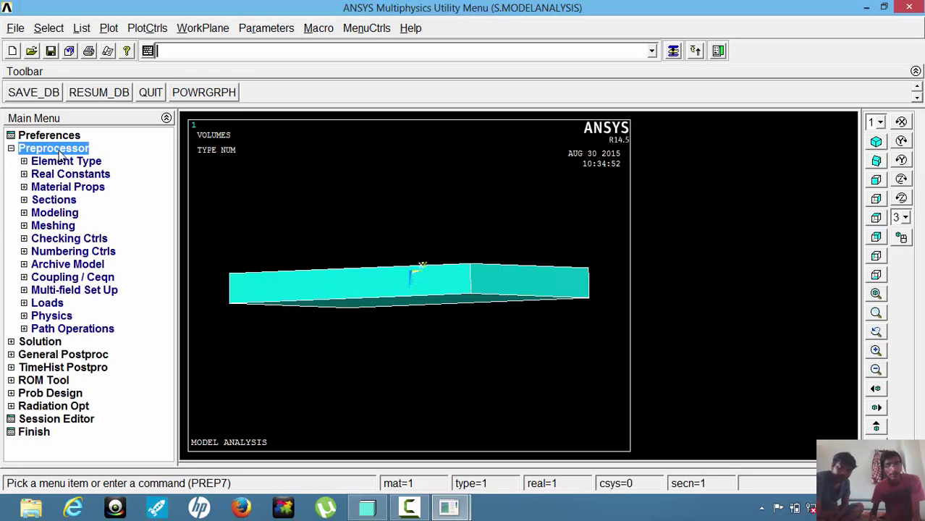
click(65, 161)
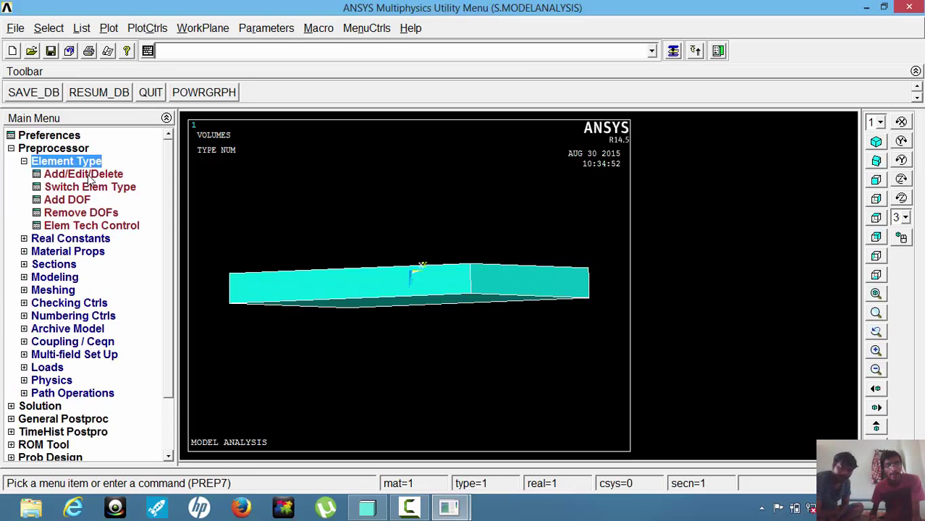
click(83, 173)
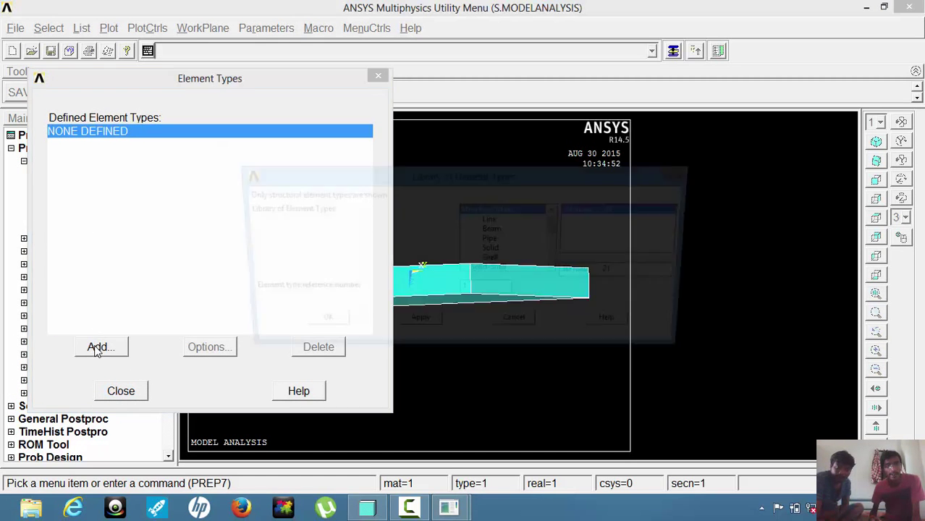
click(101, 346)
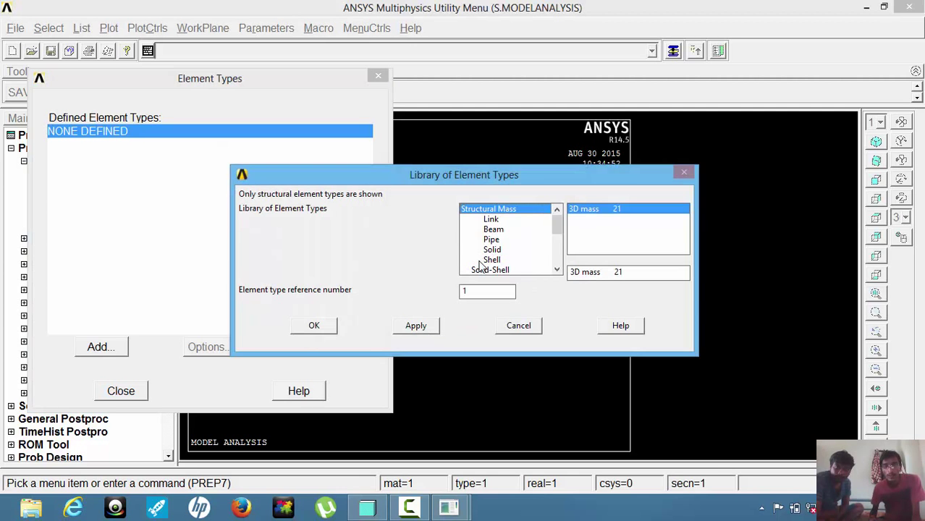
click(492, 249)
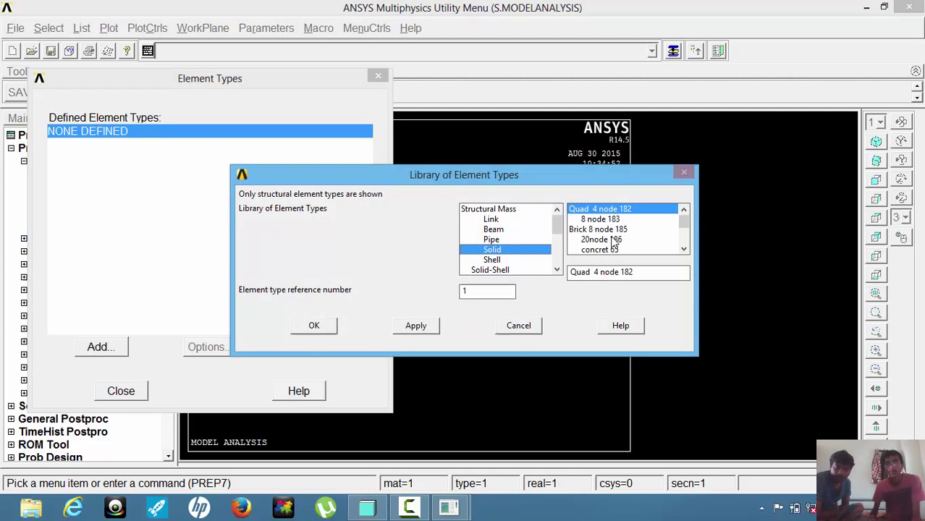
click(601, 239)
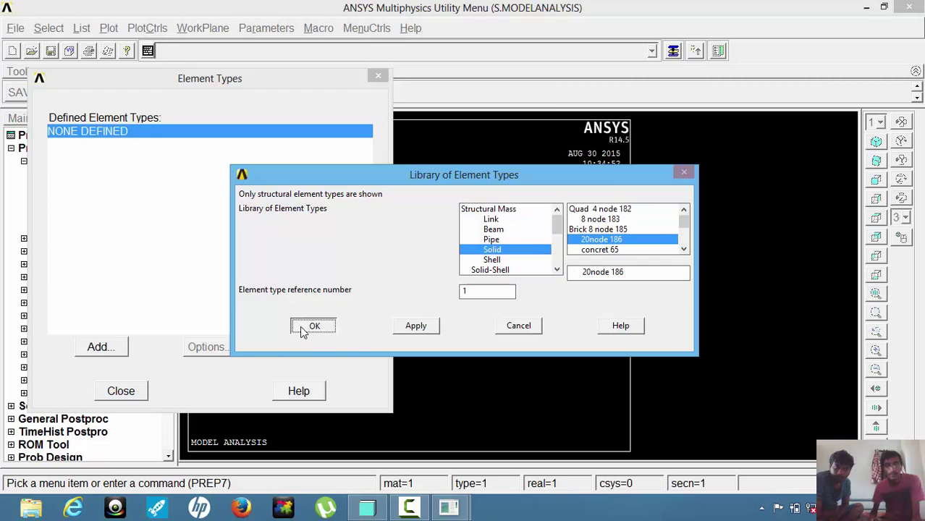
click(314, 326)
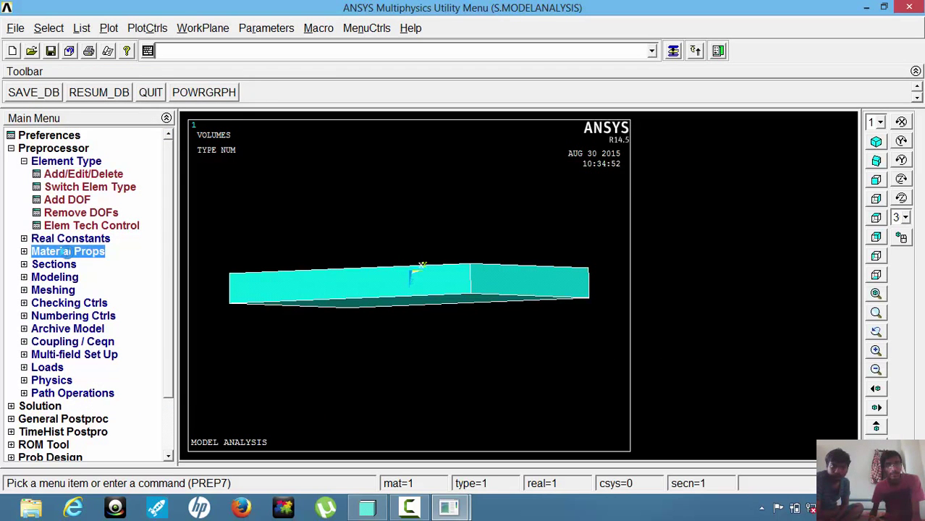
Step: Give material 1 linear isotropic properties EX 10300 and PRXY 0.211
click(84, 238)
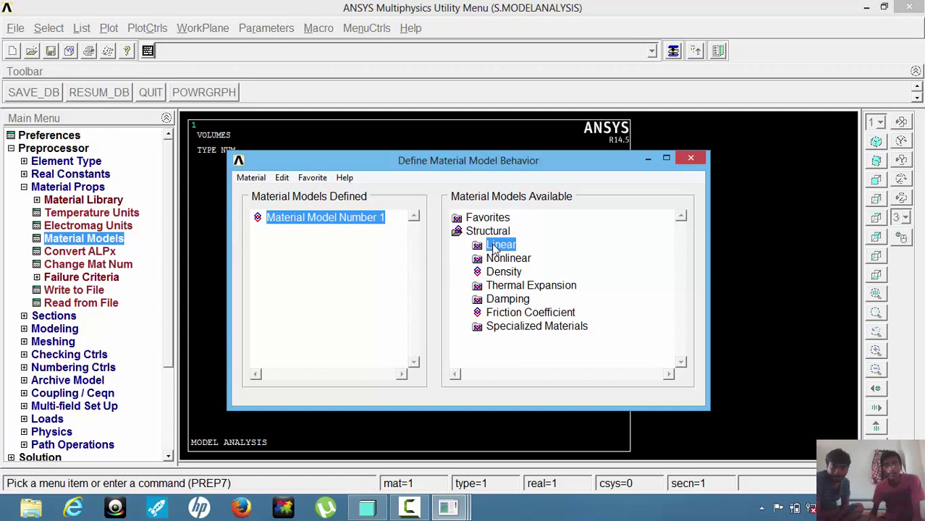
double_click(500, 245)
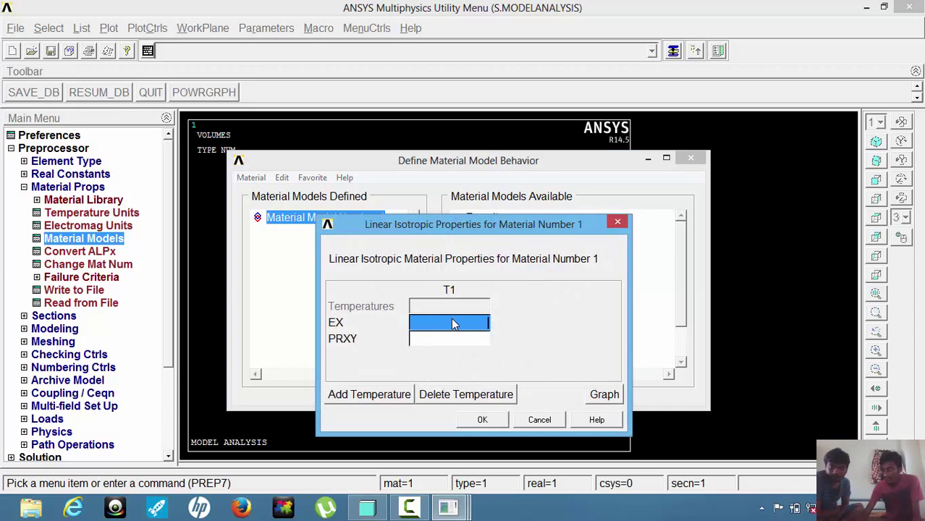
text(1030)
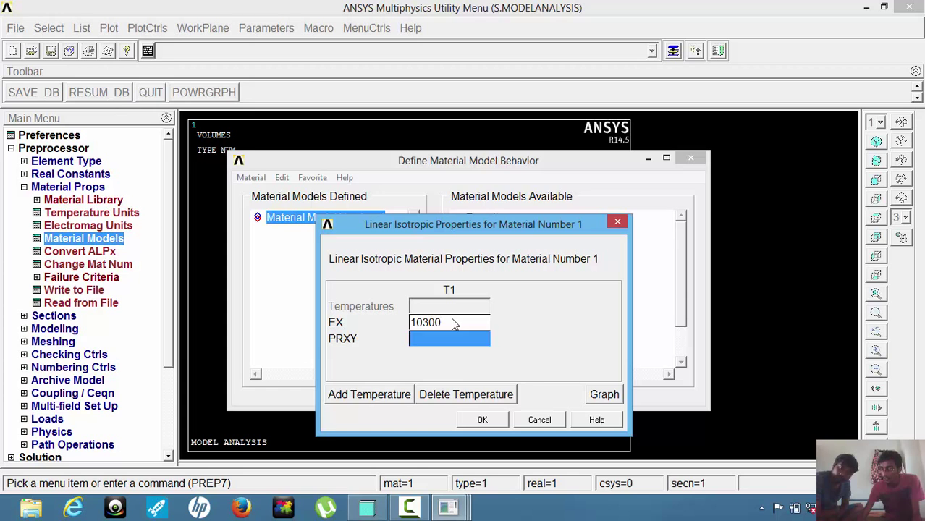
text(0.211)
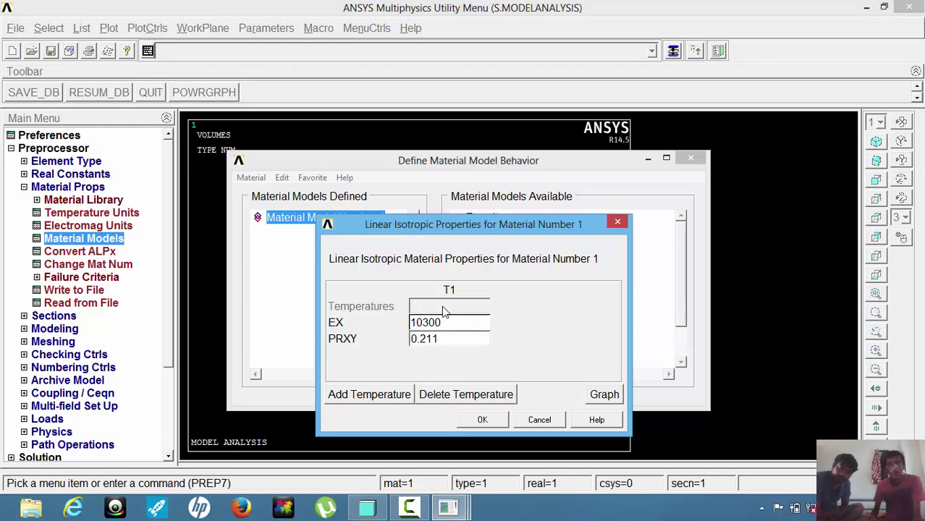
click(482, 419)
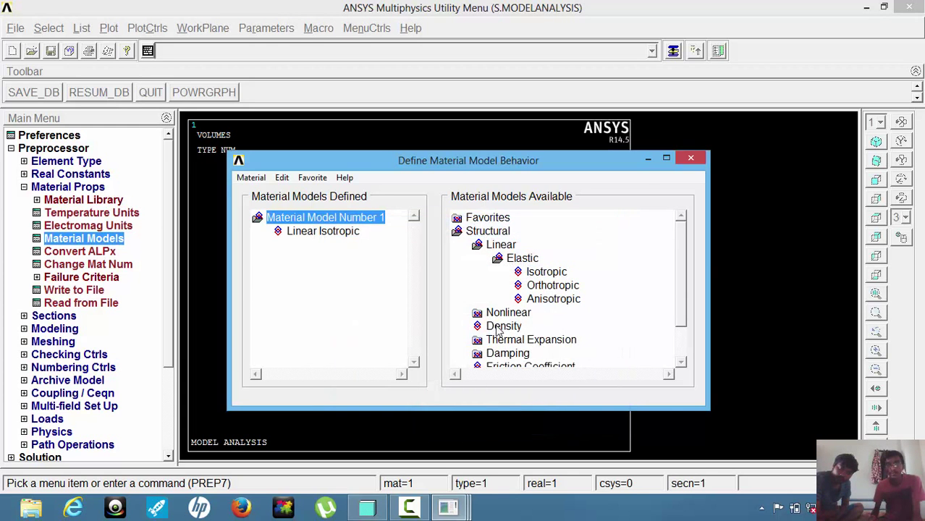
Step: Set material 1 density to 0.00000259
double_click(503, 326)
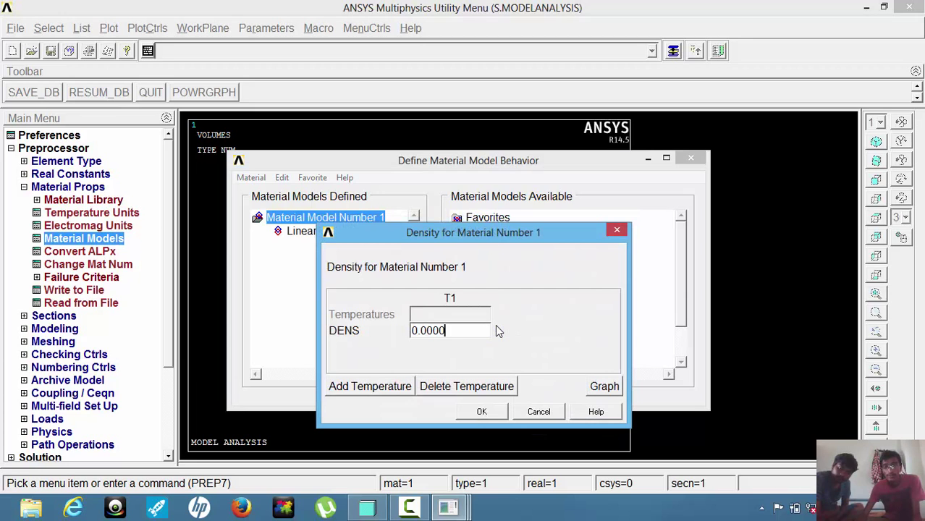
text(0.000002)
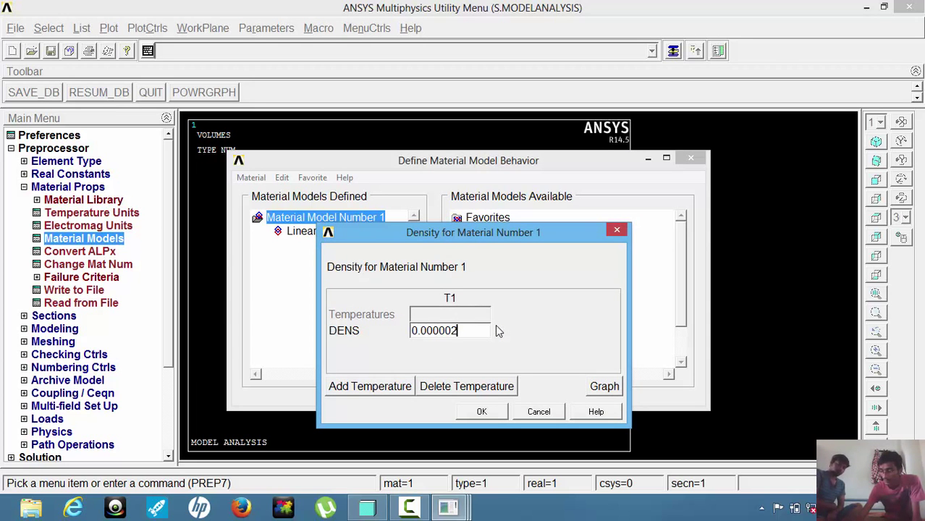
text(59)
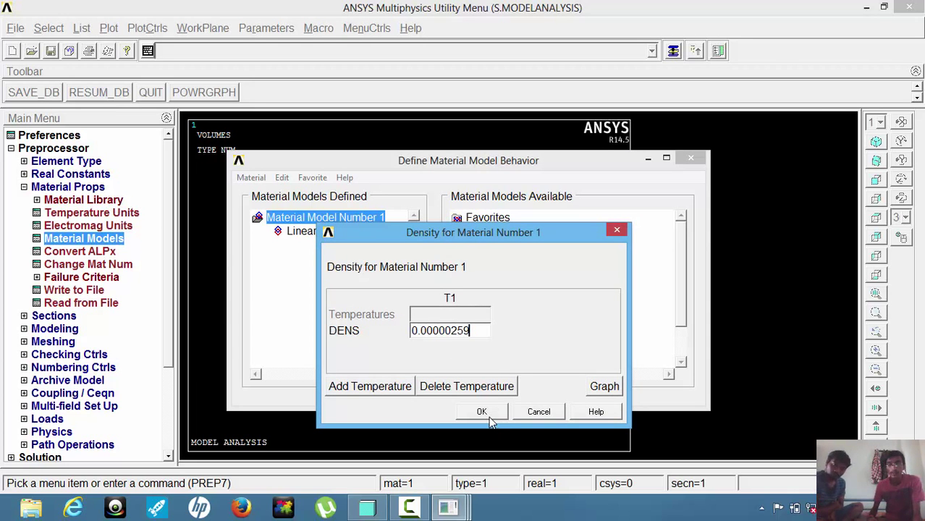
click(482, 412)
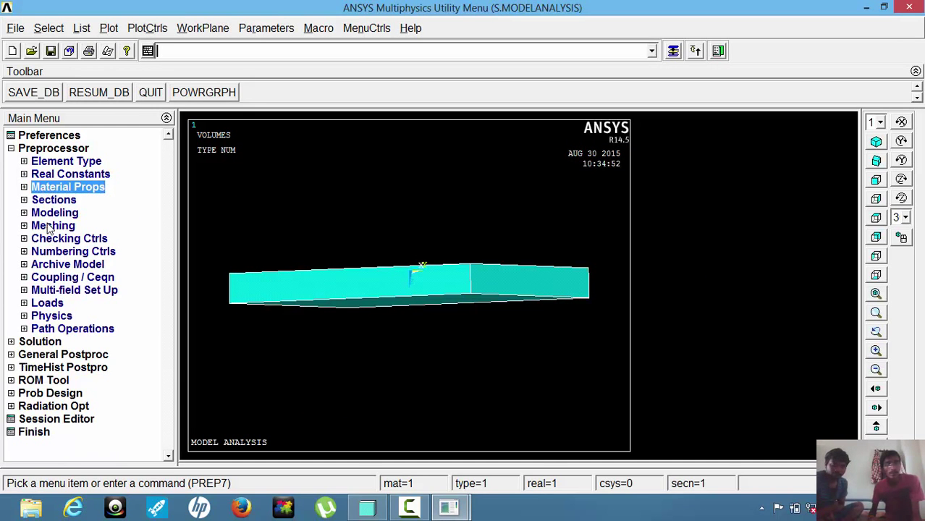
Step: Free-mesh the plate volume with smart sizing and rotate it face-on
click(52, 225)
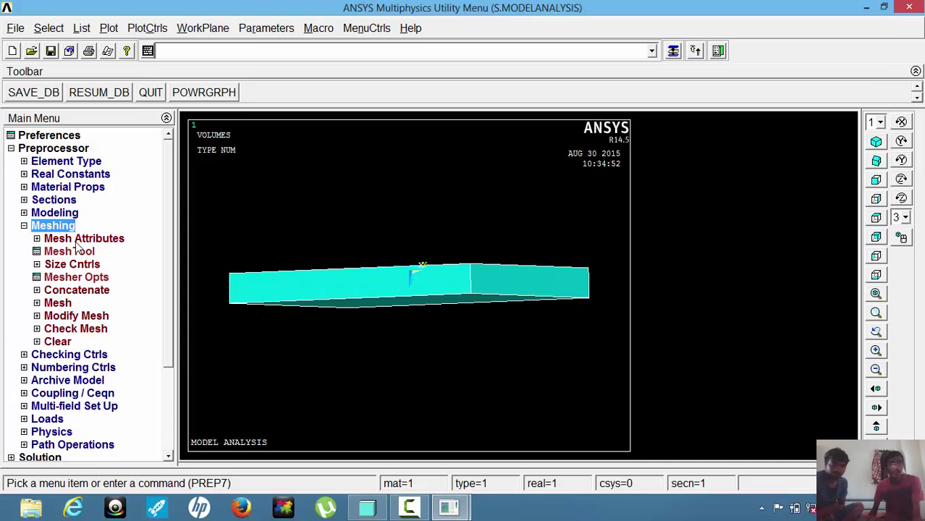
click(69, 252)
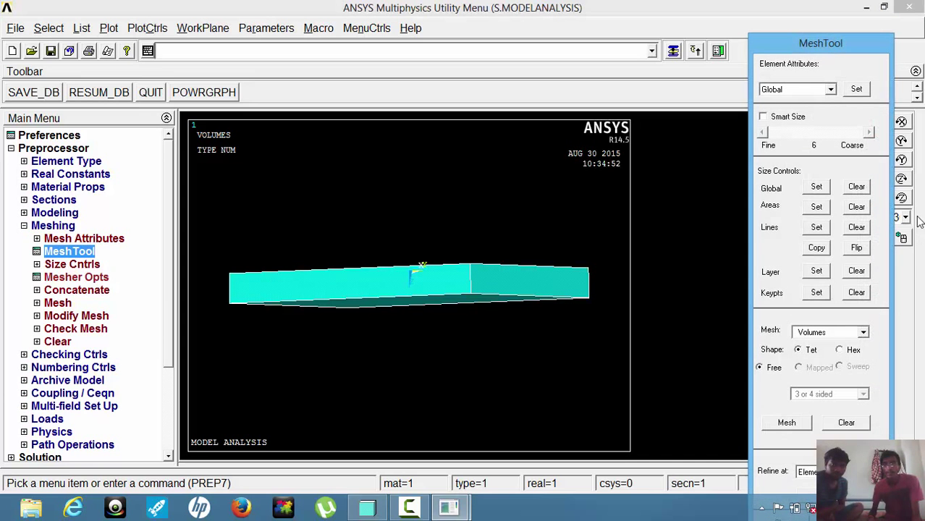
click(766, 117)
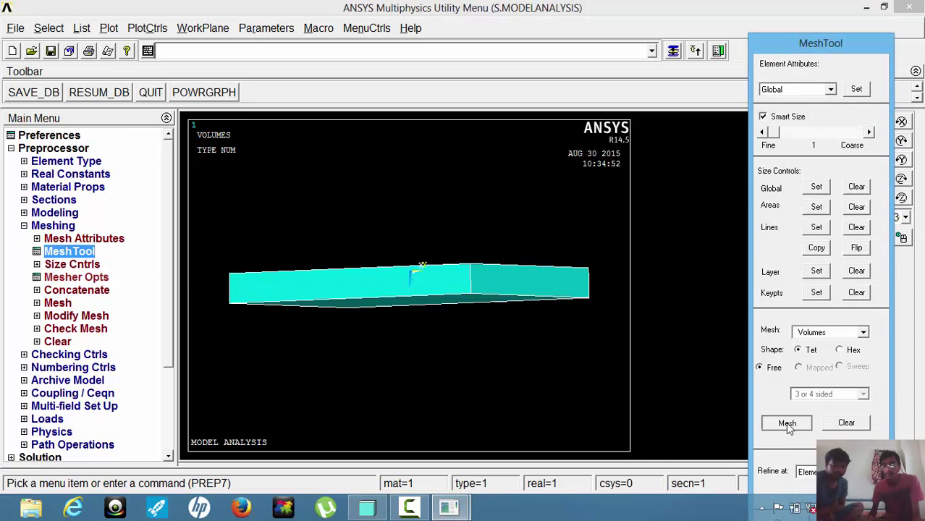
click(786, 423)
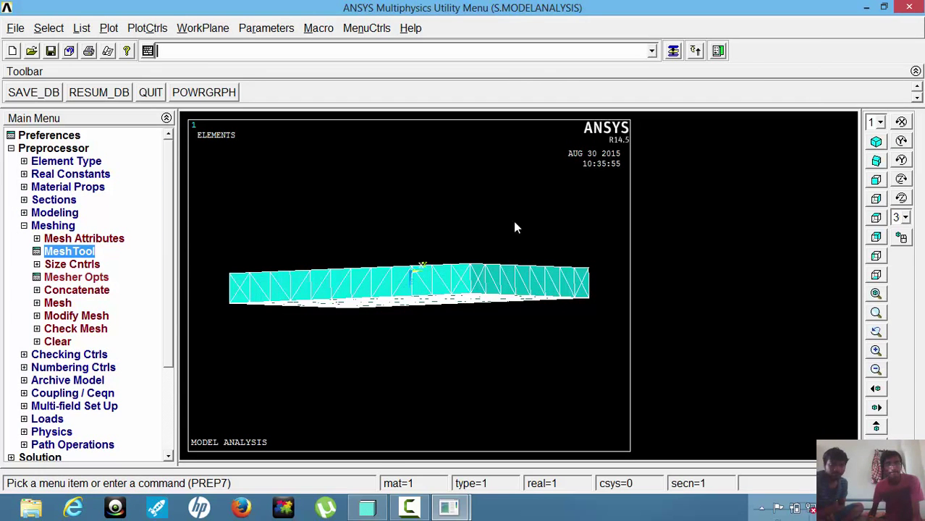
mouse_move(458, 317)
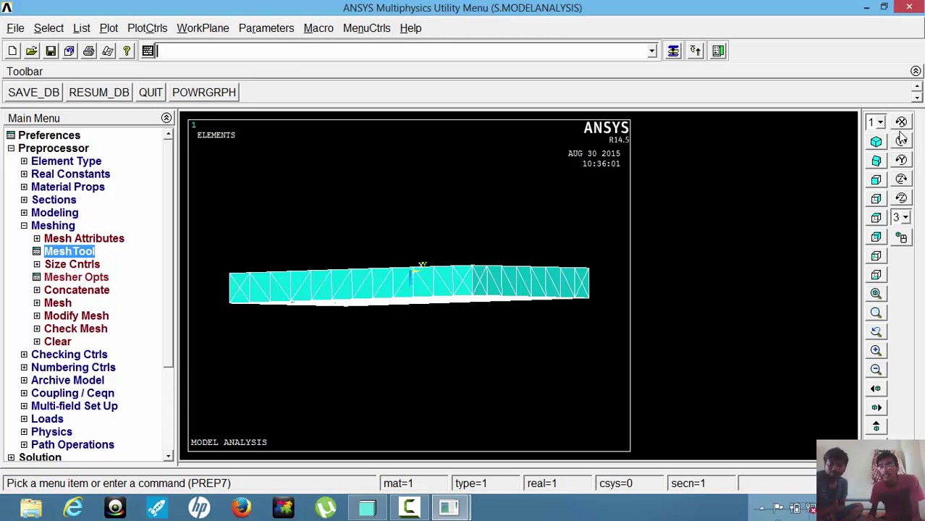
click(902, 123)
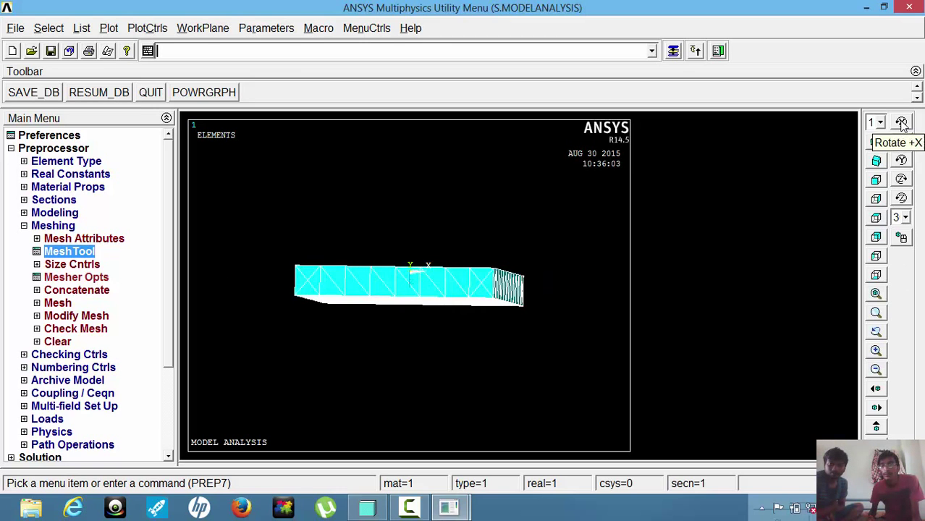
click(902, 121)
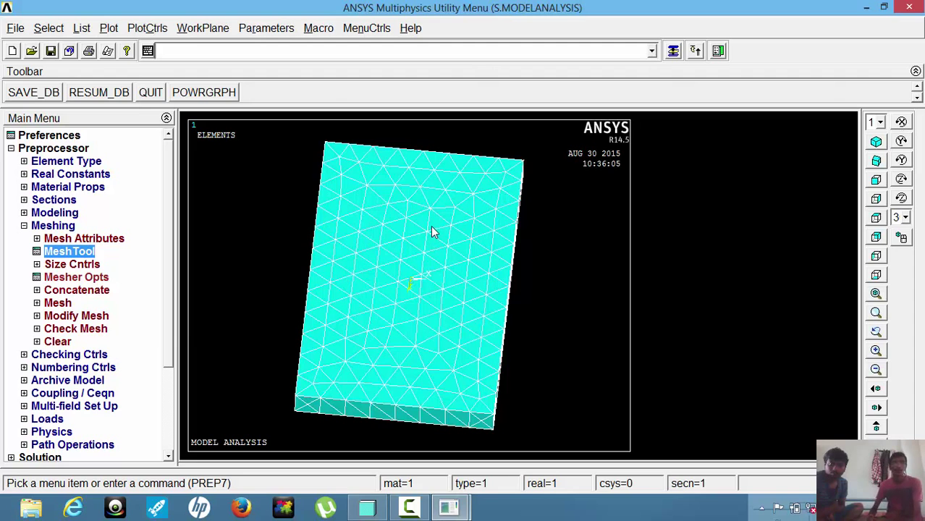
click(53, 225)
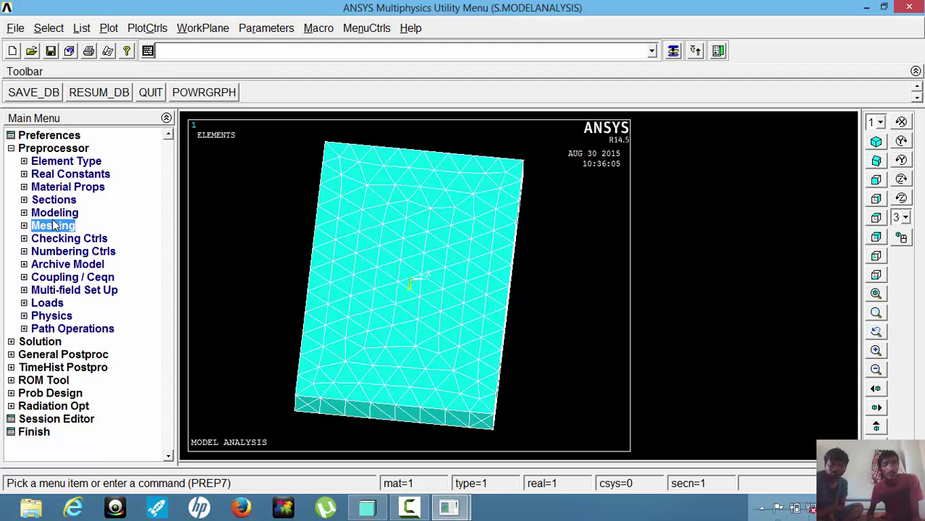
mouse_move(213, 221)
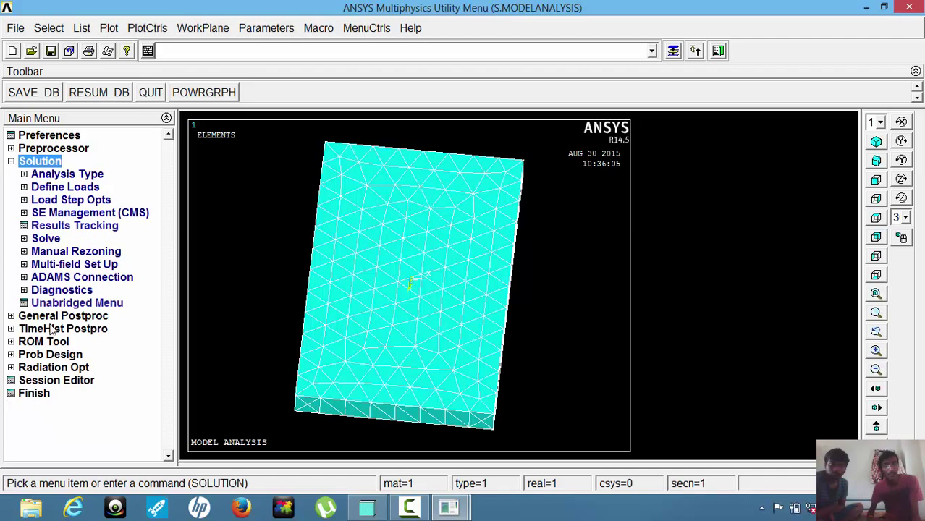
Step: Start a new analysis of type Modal rather than Static
click(66, 174)
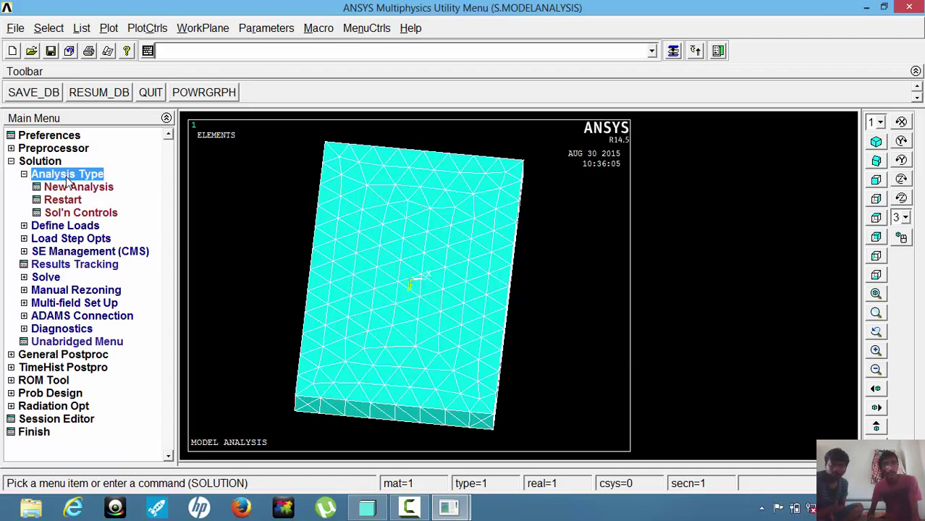
click(79, 187)
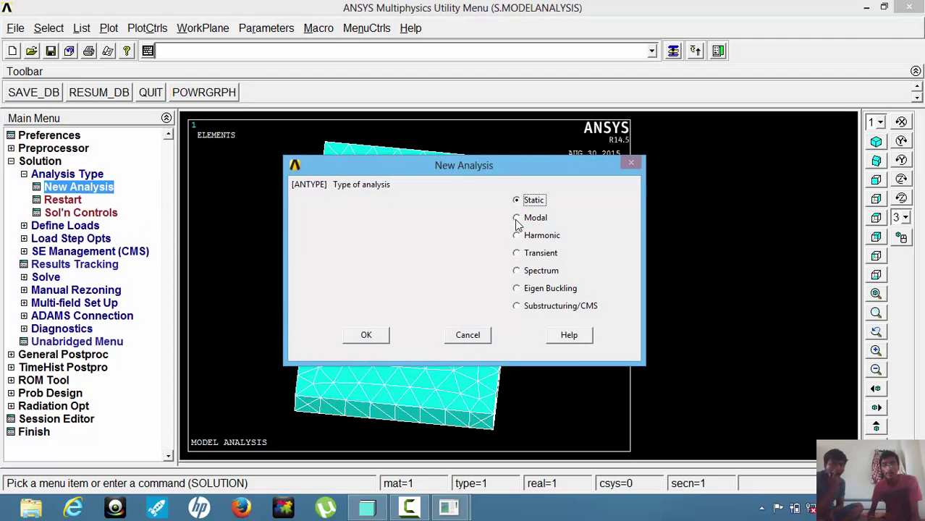
click(516, 218)
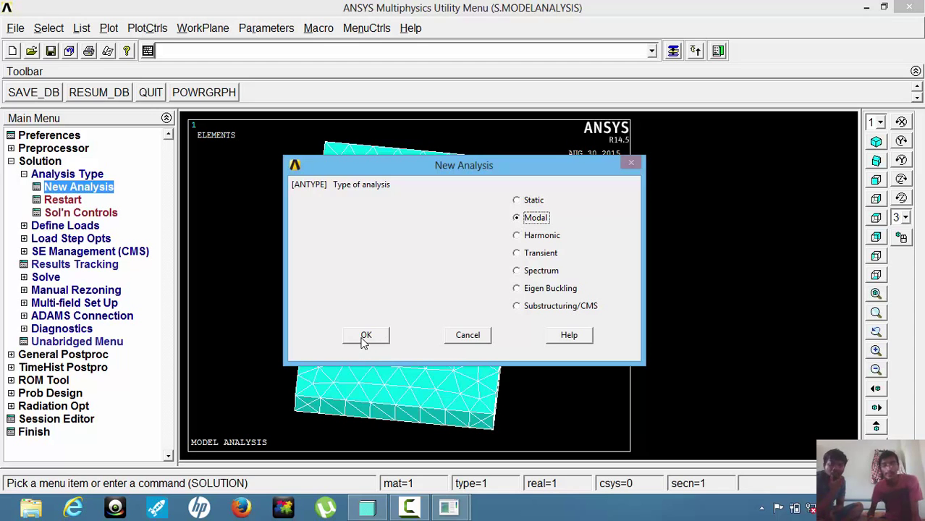
click(365, 335)
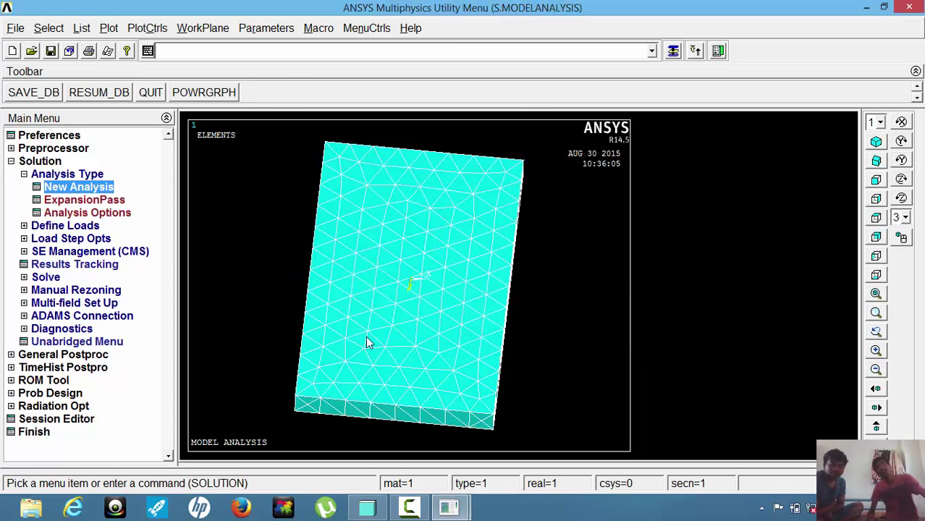
mouse_move(352, 321)
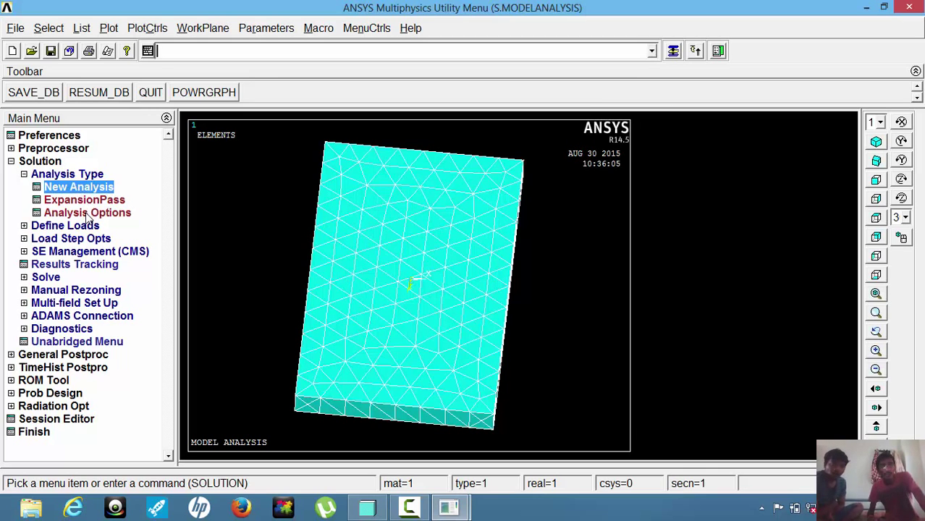
Step: Extract and expand 3 modes with Block Lanczos, end frequency 1500
click(88, 212)
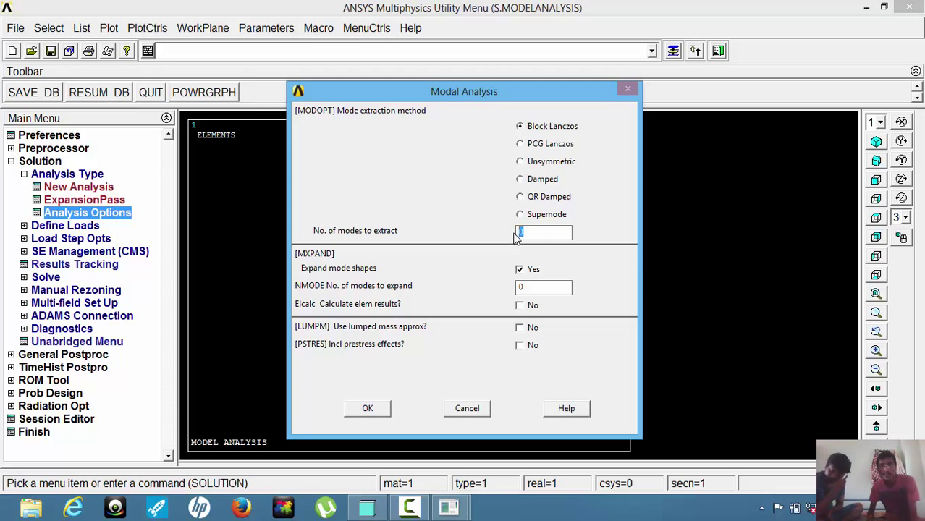
text(3)
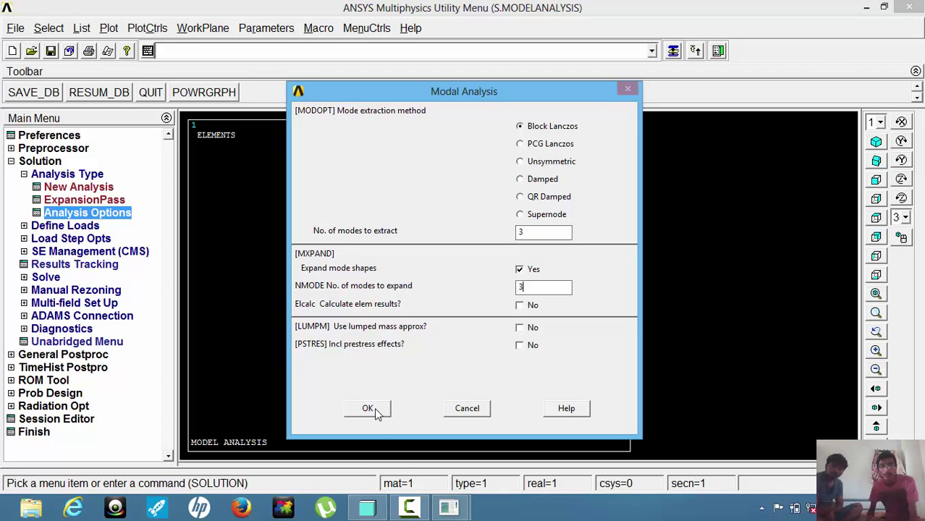
click(367, 408)
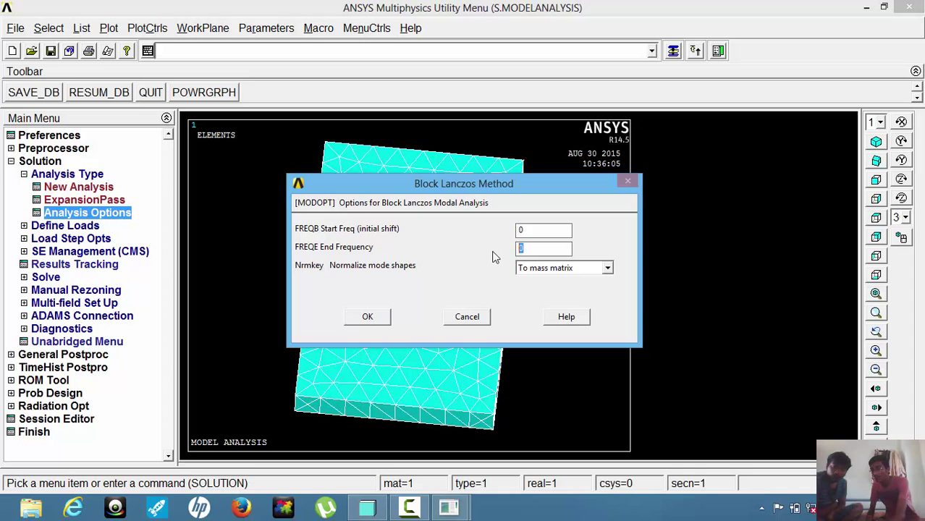
text(1500)
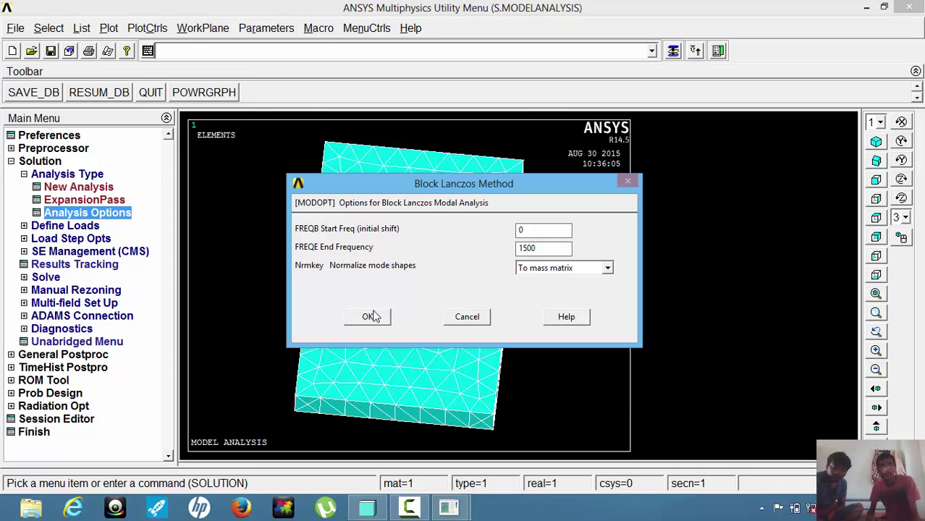
click(366, 317)
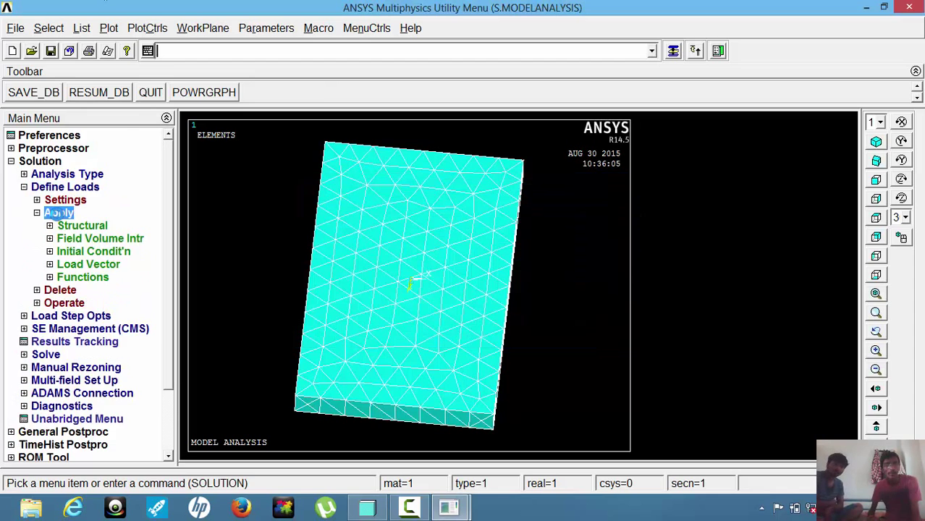
Step: Pick the plate's bottom face for a displacement constraint on areas
click(83, 225)
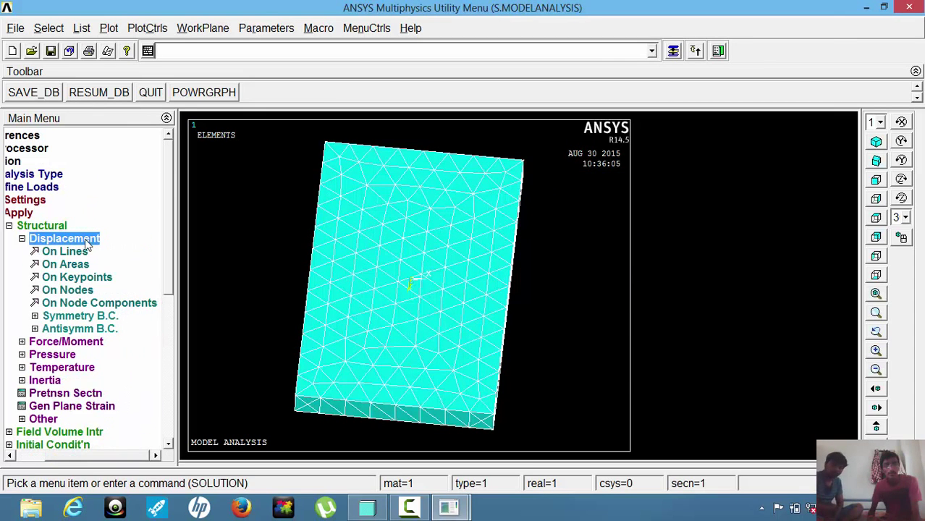
click(66, 264)
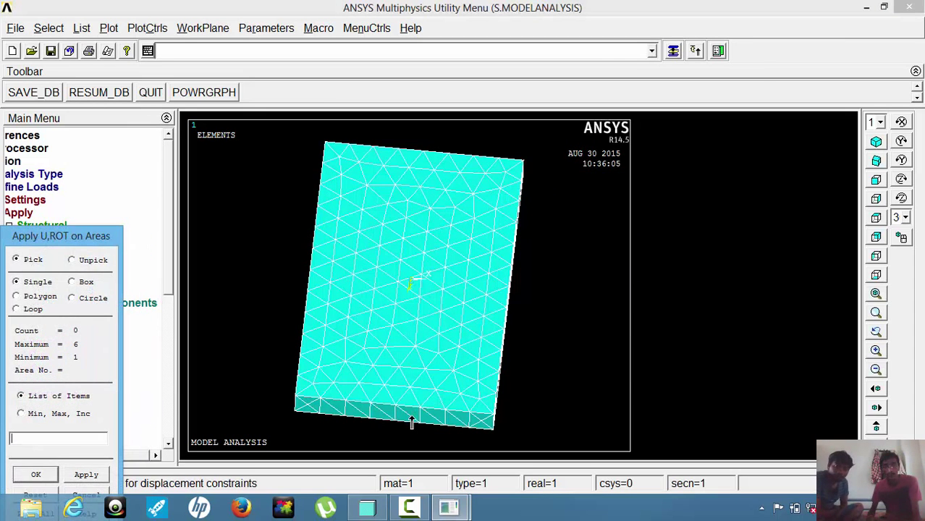
click(413, 423)
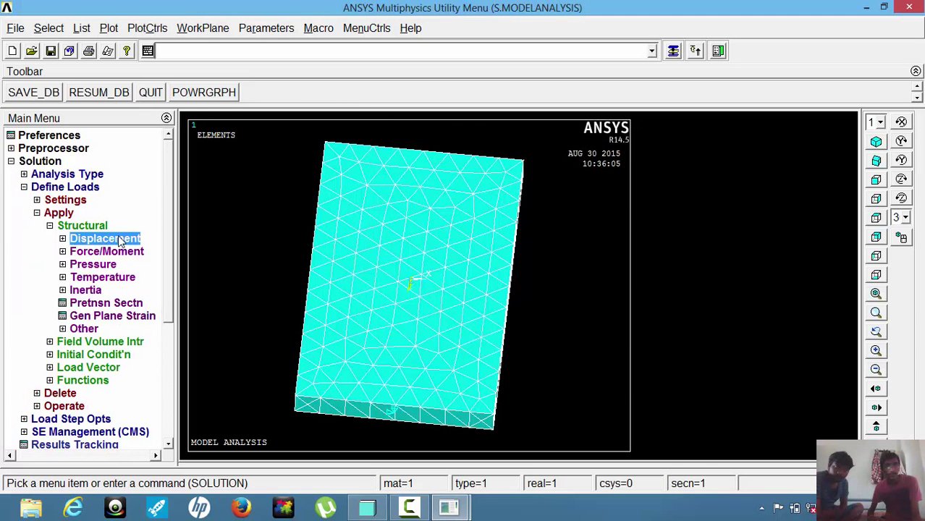
Step: Apply a constant pressure of 4 to the plate's large front face (area 7)
click(93, 264)
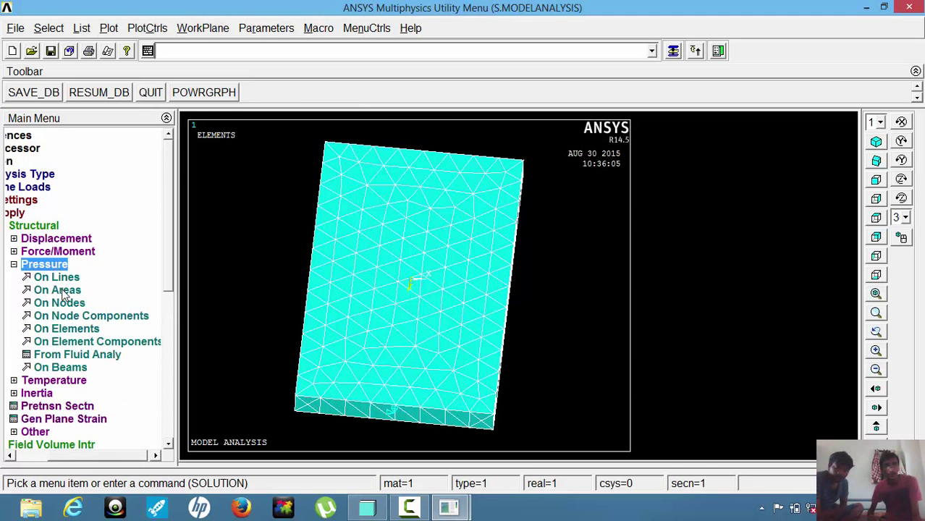
click(56, 290)
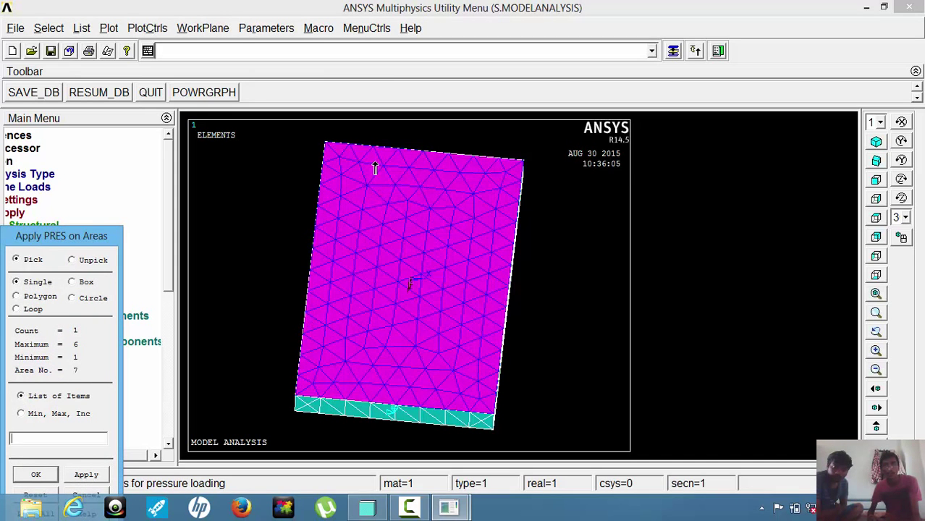
click(35, 474)
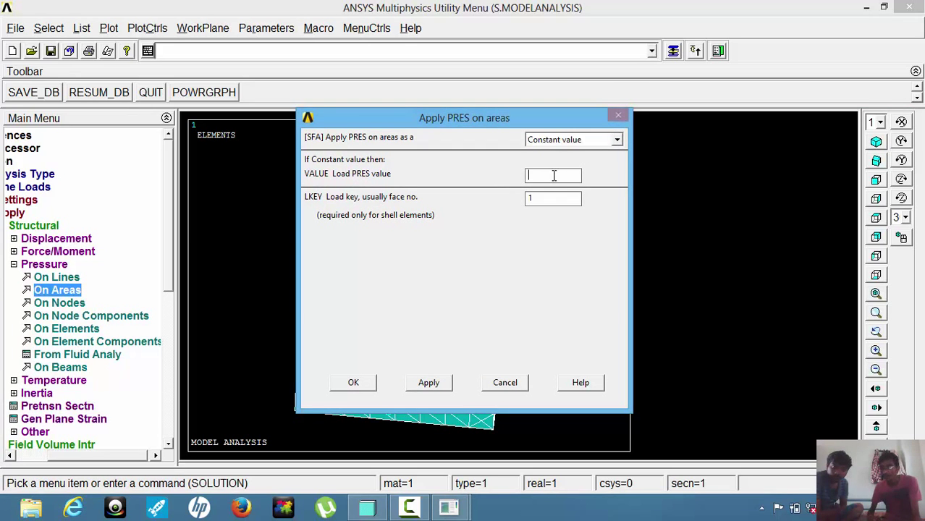
text(4)
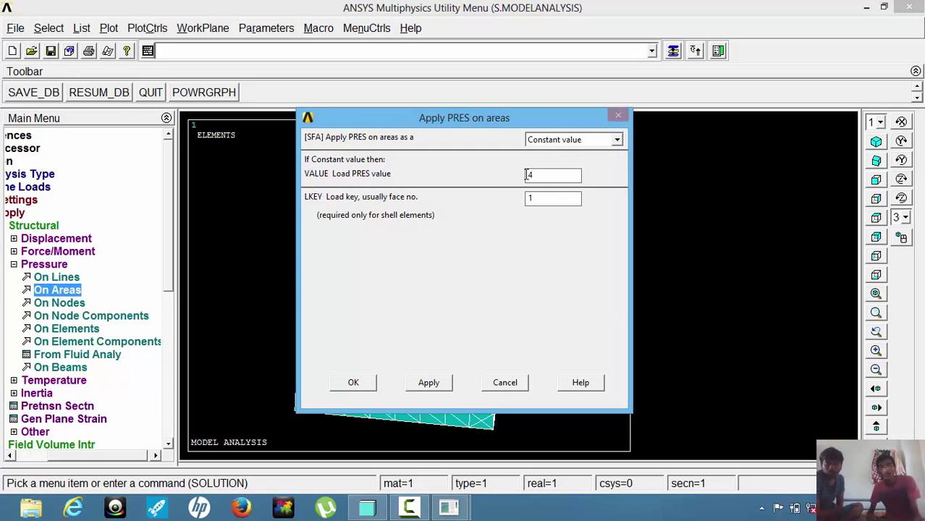
click(353, 382)
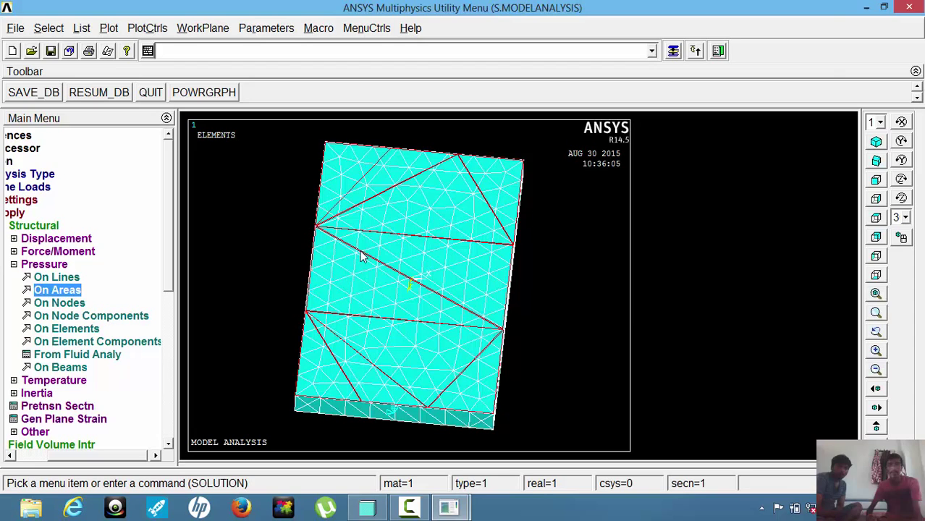
mouse_move(339, 234)
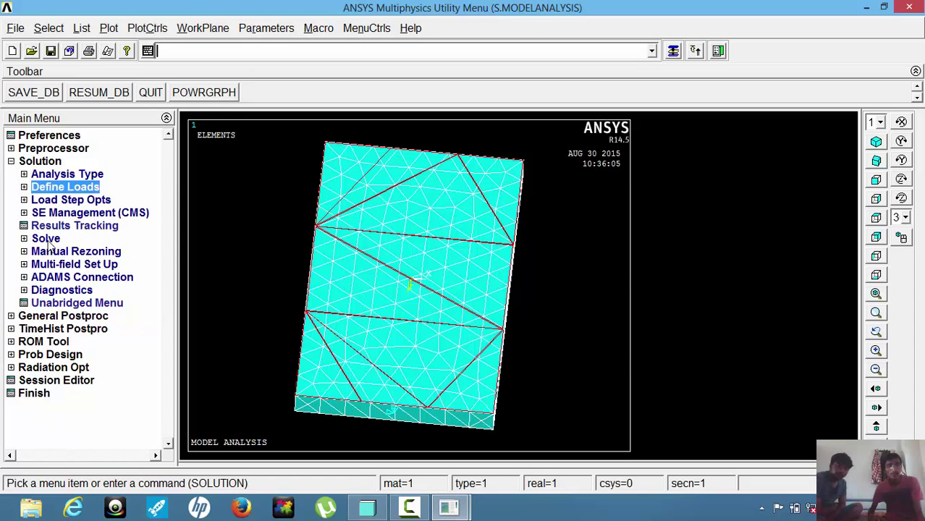
Step: Solve the current load step, dismiss the 'Solution is done' note and status window, and expand General Postproc
click(46, 238)
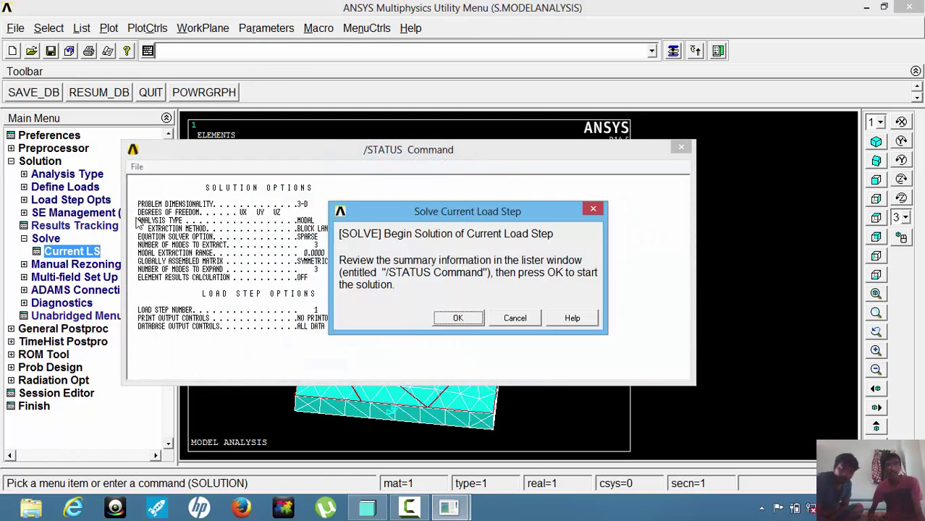
click(457, 318)
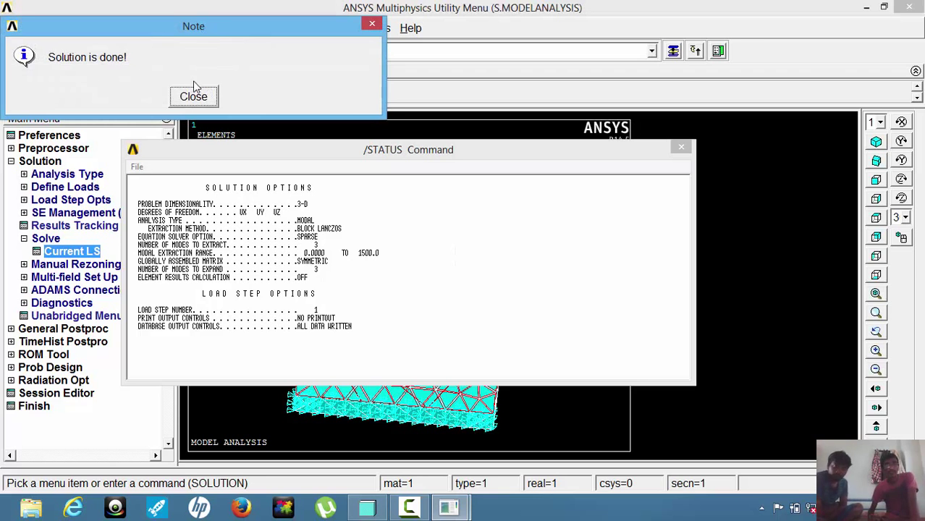
click(194, 97)
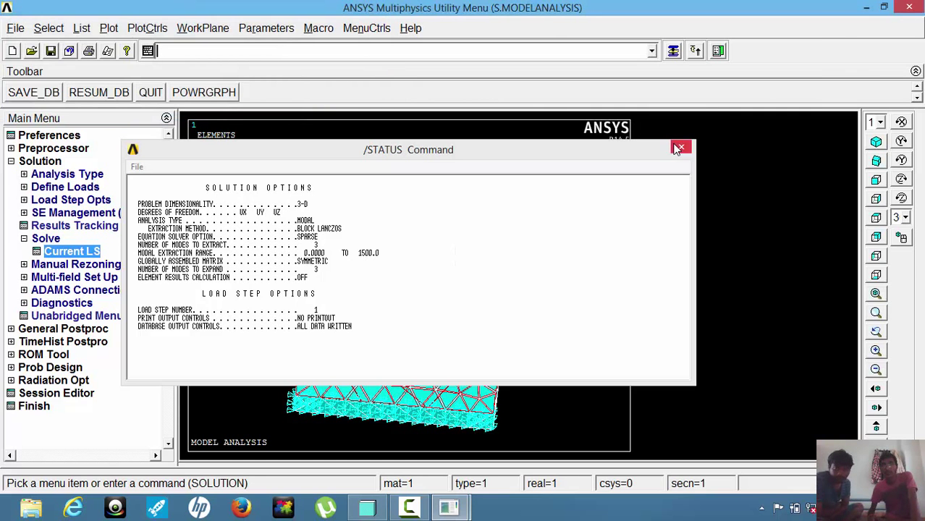
click(680, 147)
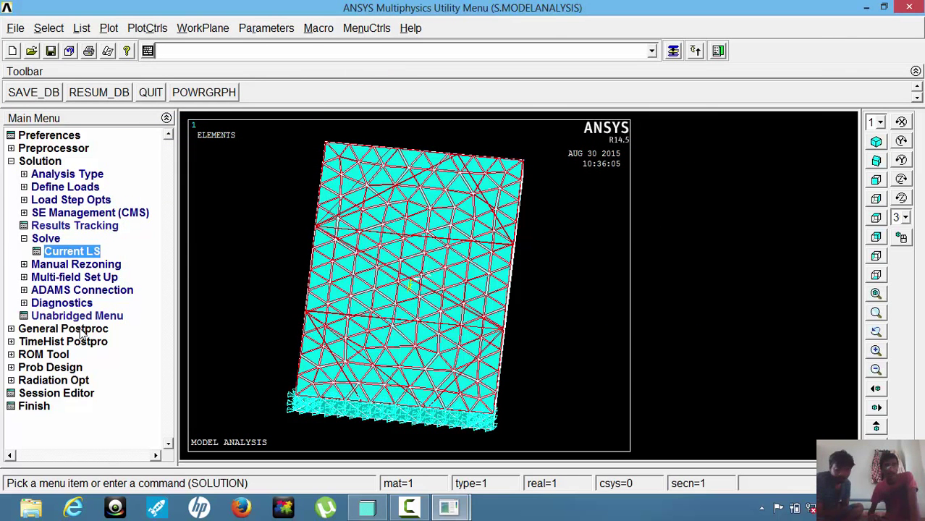
click(63, 328)
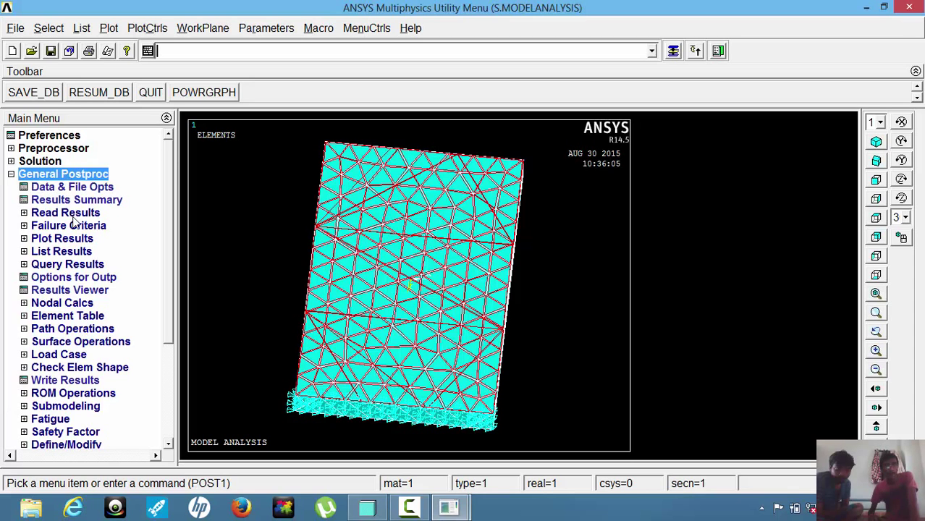
Step: Review the results summary listing mode frequencies 3.4245, 11.321 and 17.876, then close it
click(66, 212)
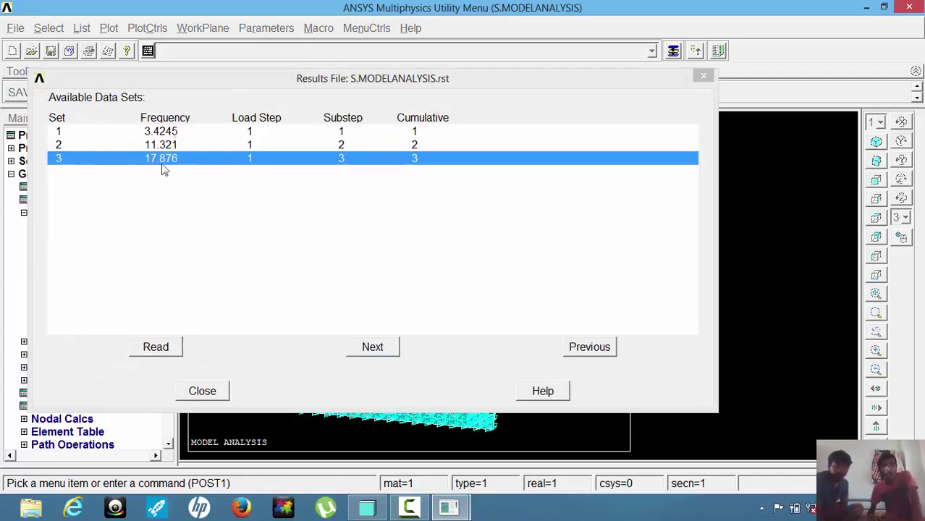
click(161, 131)
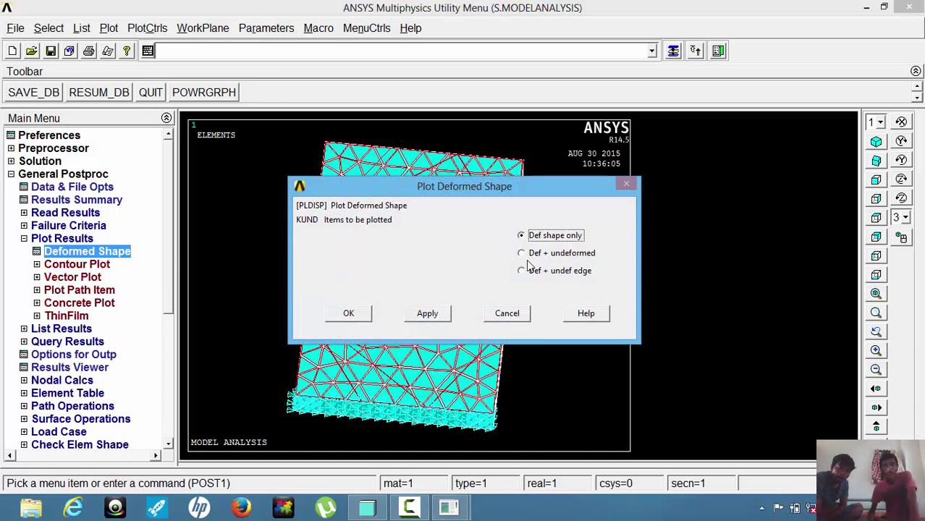
Step: Plot mode 1's deformed shape over the undeformed outline (FREQ 3.42451, DMX 0.92847)
click(521, 253)
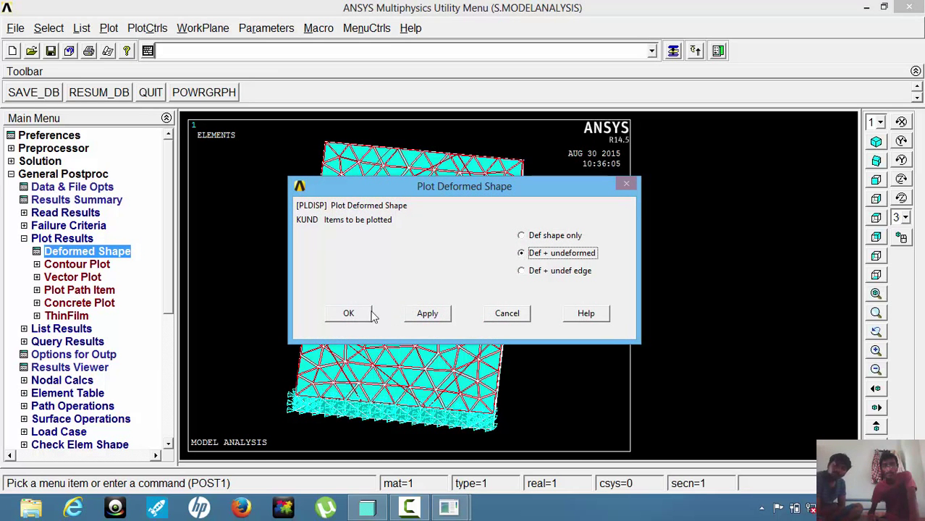
click(348, 313)
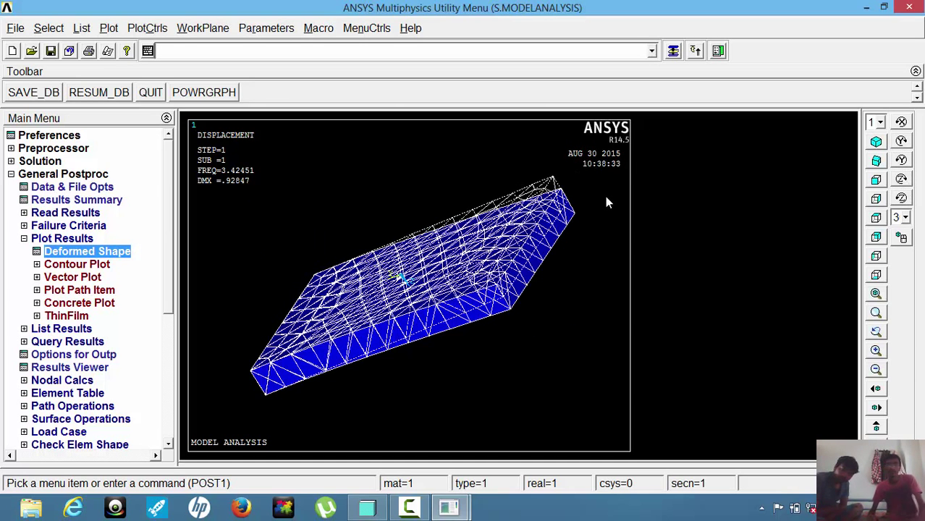
mouse_move(504, 201)
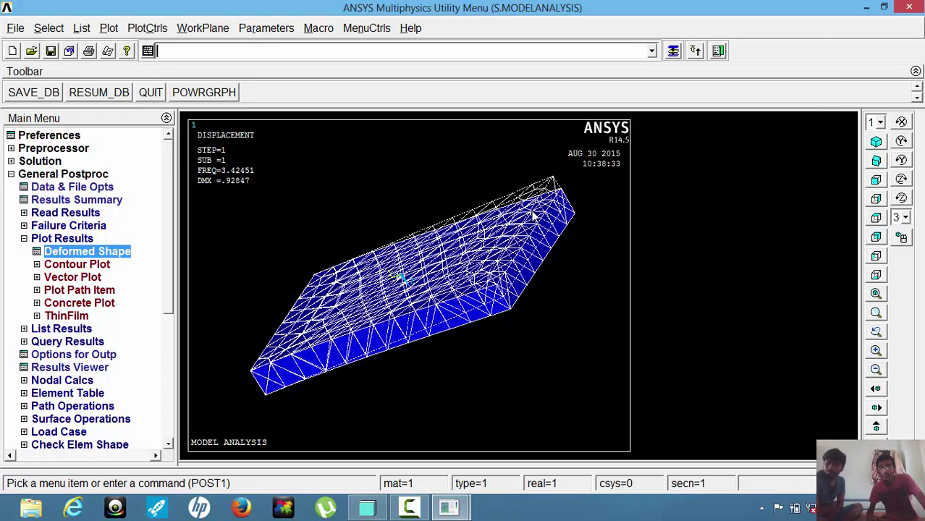
mouse_move(551, 179)
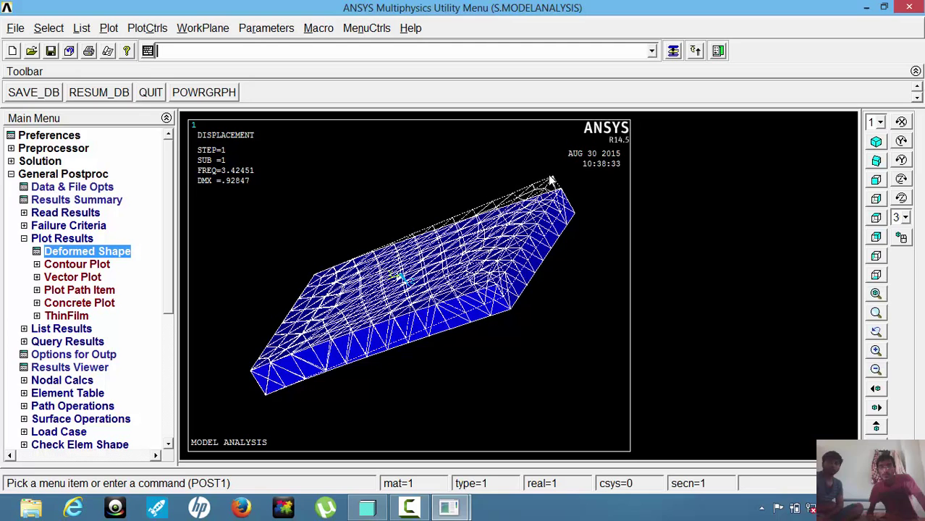
mouse_move(530, 263)
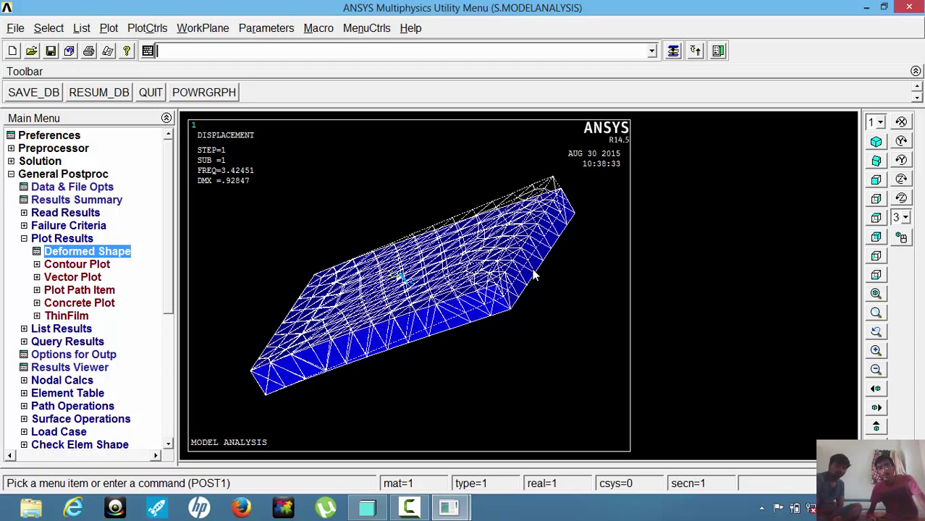
mouse_move(531, 283)
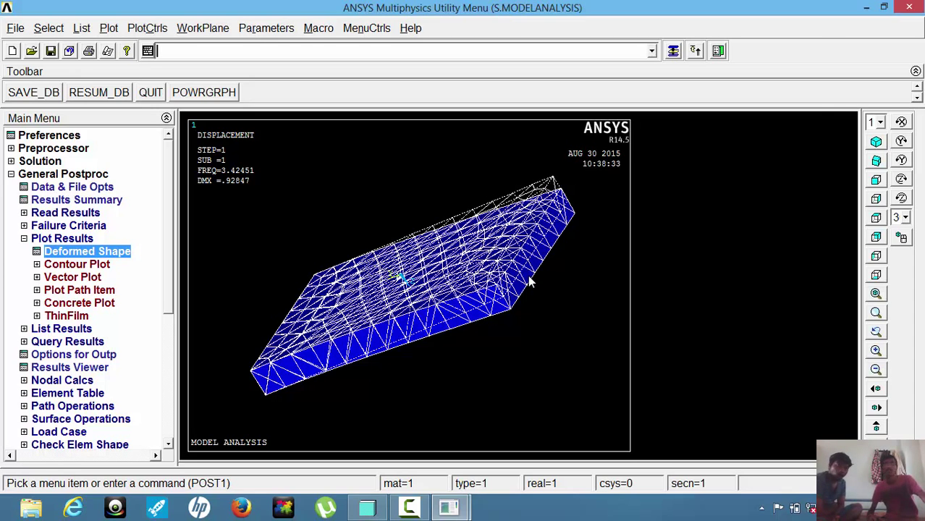
mouse_move(530, 273)
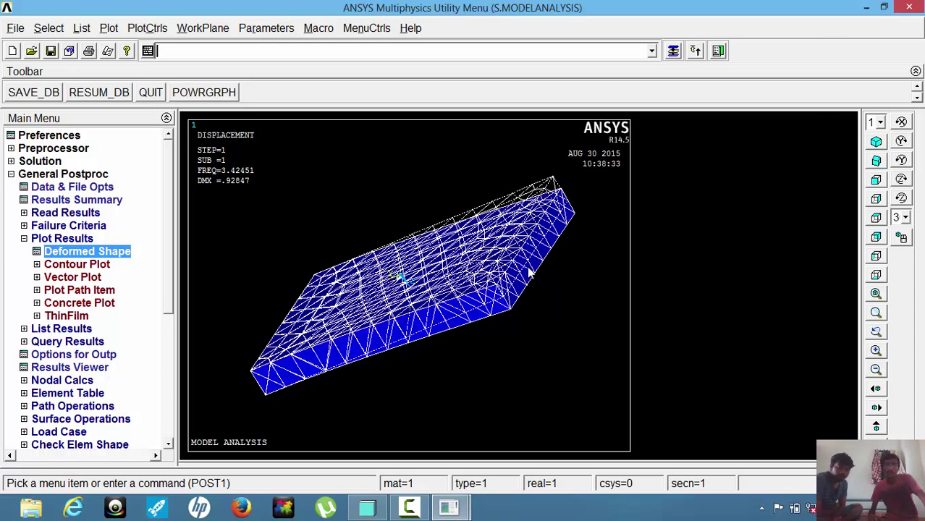
mouse_move(543, 267)
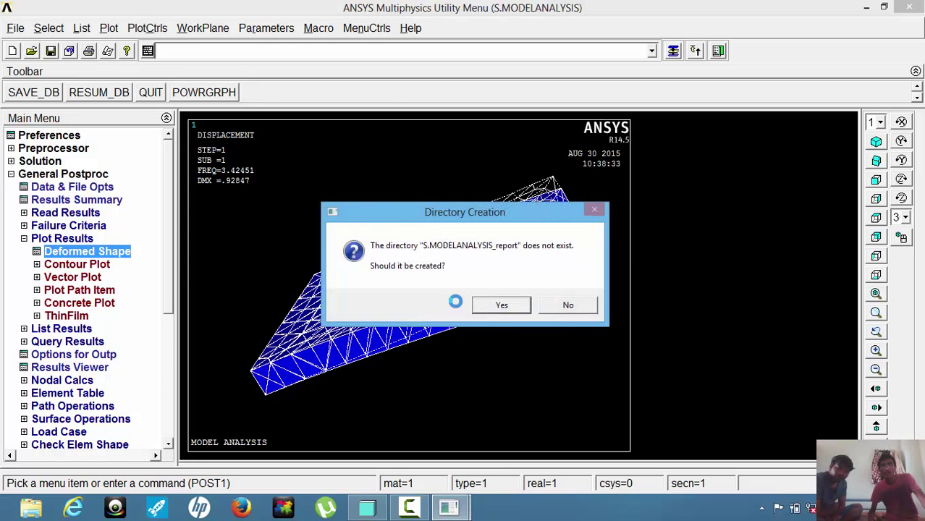
Step: Create the report directory and capture the mode-1 deformed-shape plot as report Image 1
click(501, 305)
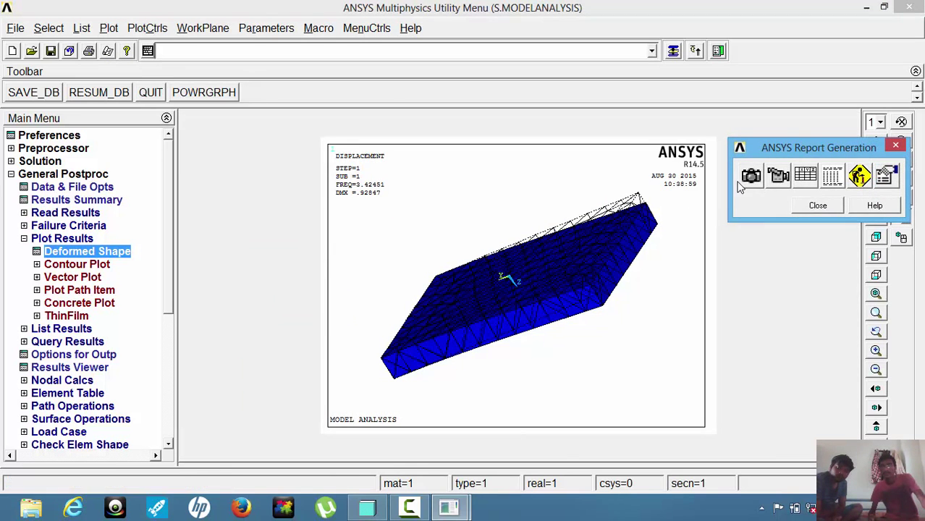
click(751, 175)
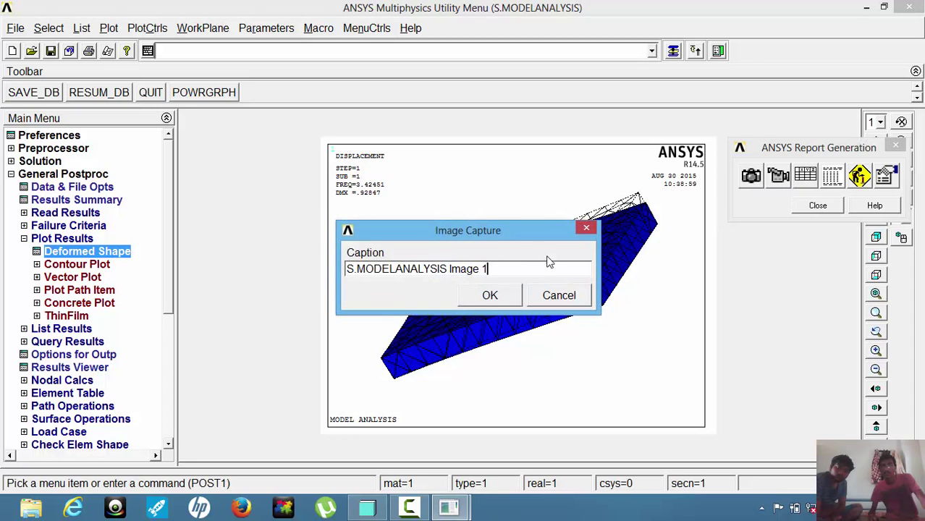
click(489, 294)
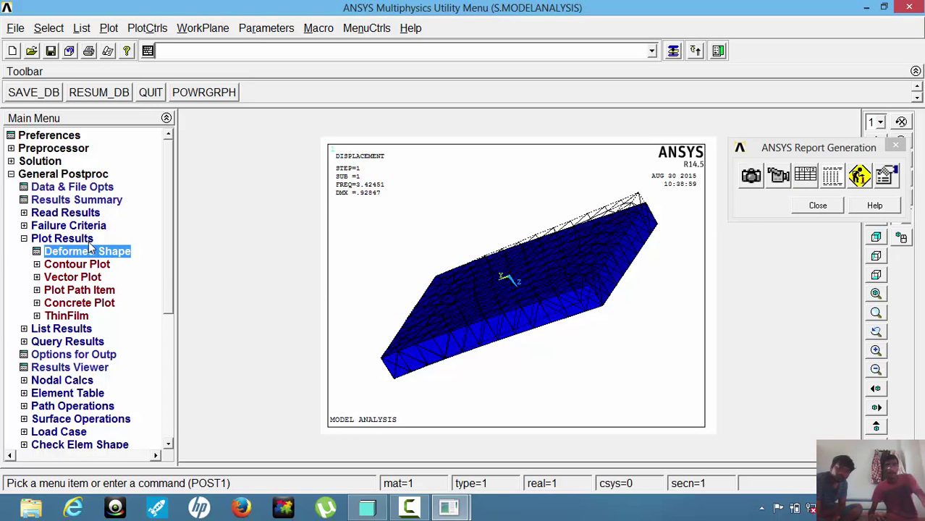
mouse_move(73, 212)
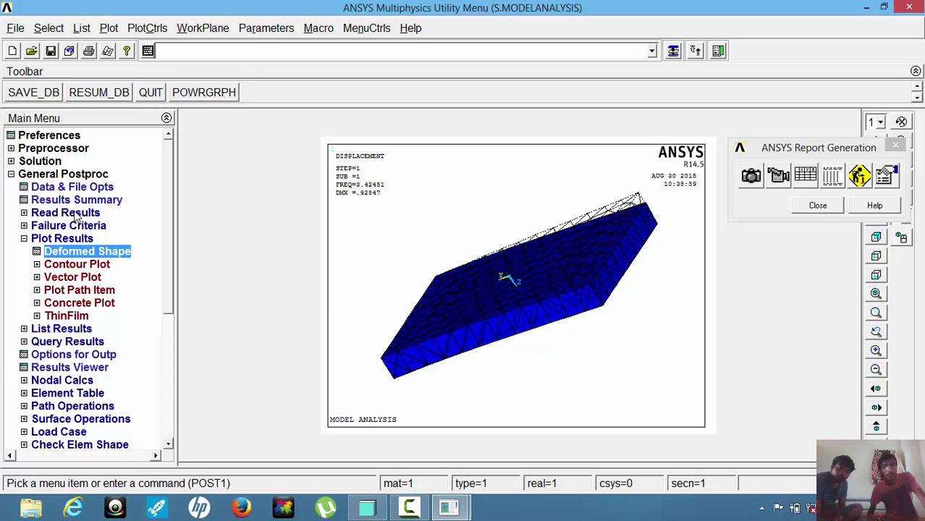
Step: Load the next result set and plot mode 2's deformed shape (FREQ 11.3213, DMX 1.27051)
click(66, 212)
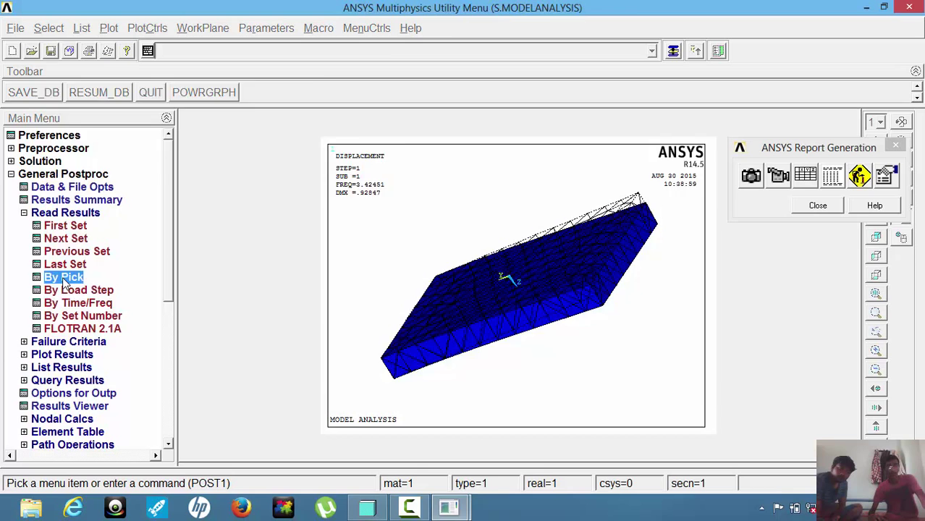
click(63, 276)
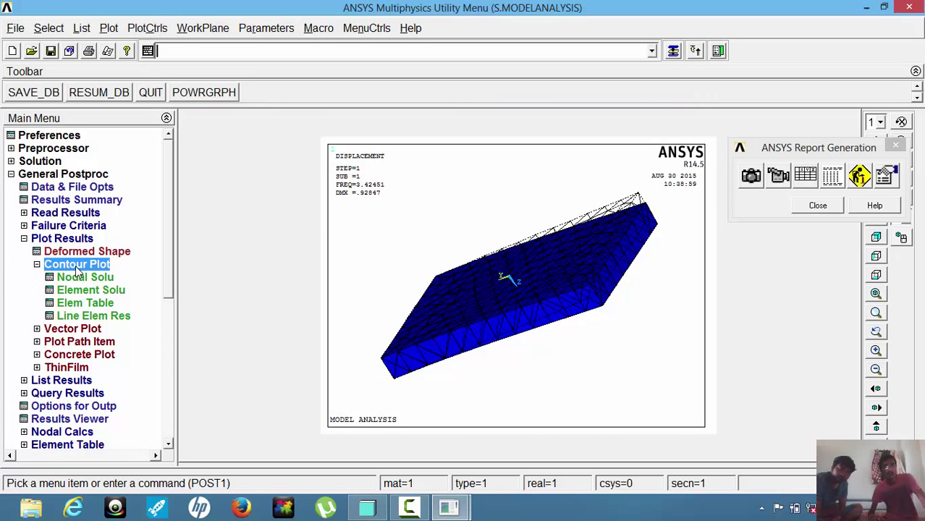
click(87, 251)
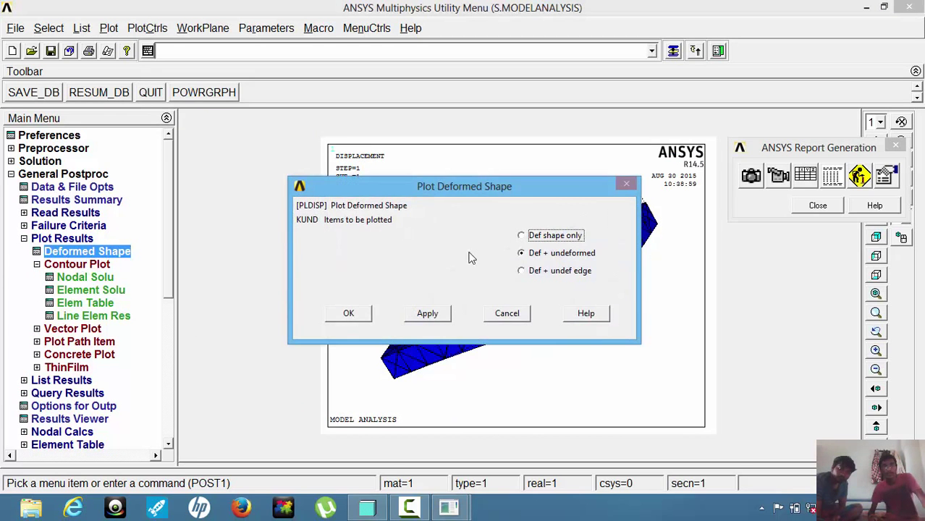
mouse_move(349, 313)
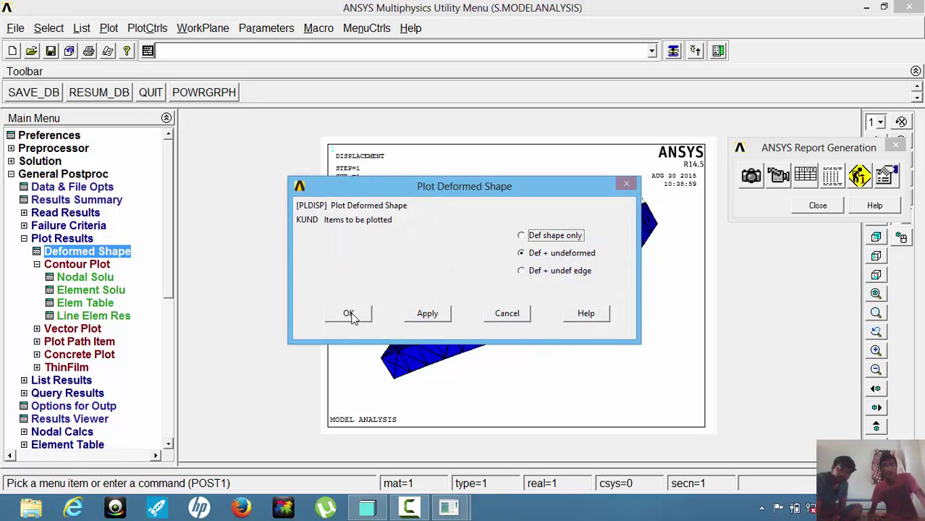
click(348, 314)
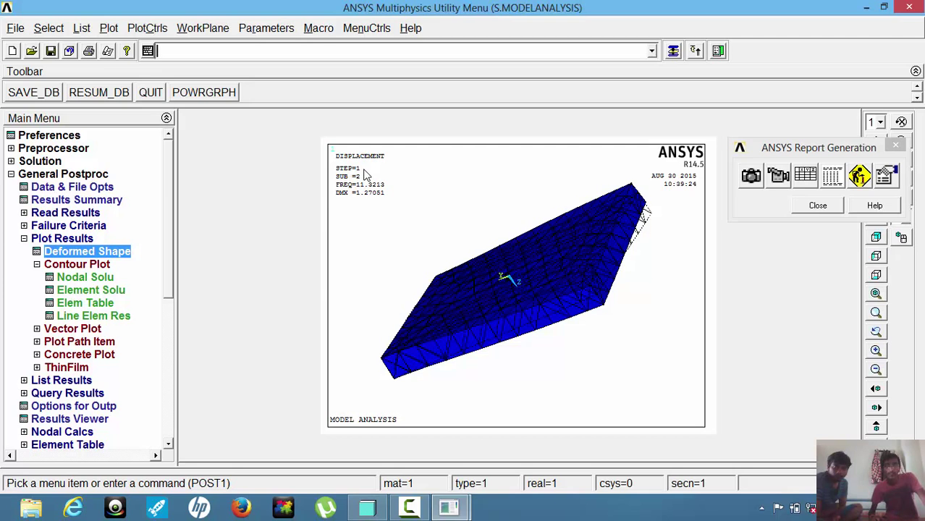
Step: Capture the mode-2 deformed-shape plot into the report as Image 2
click(751, 176)
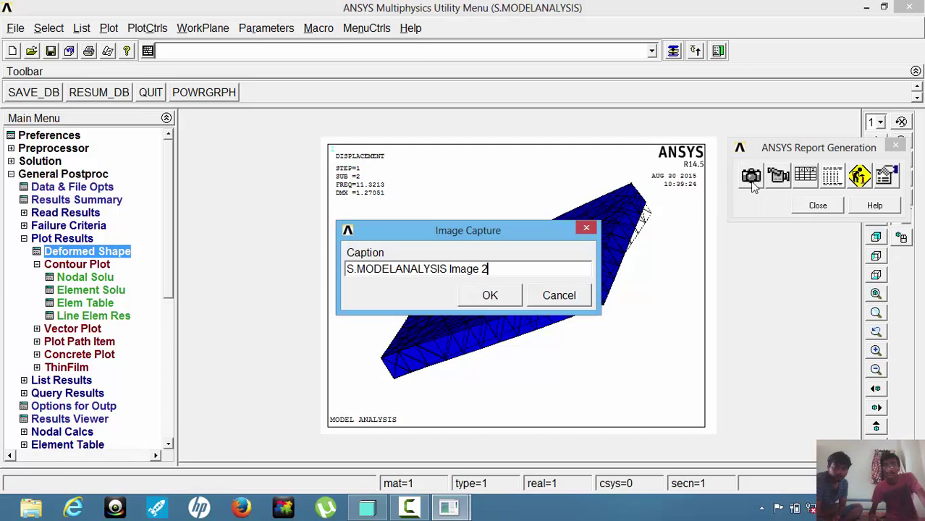
click(490, 295)
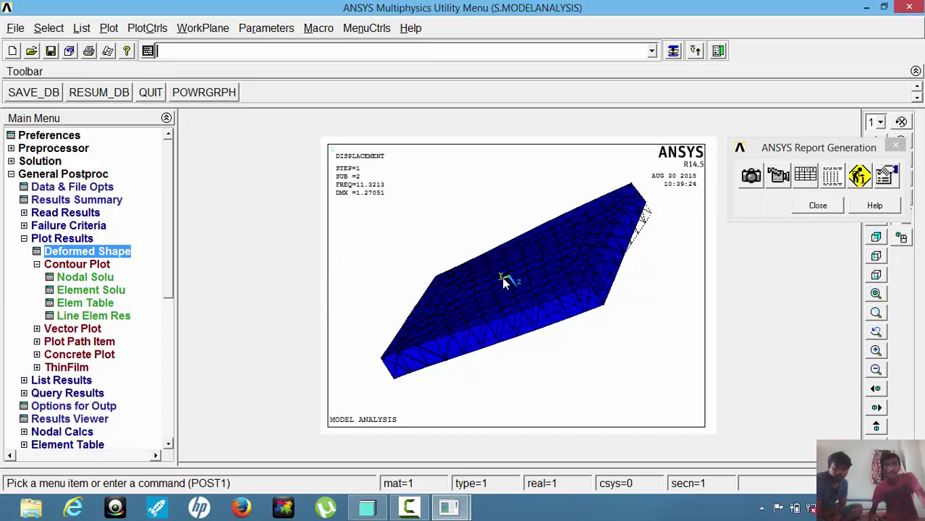
click(65, 212)
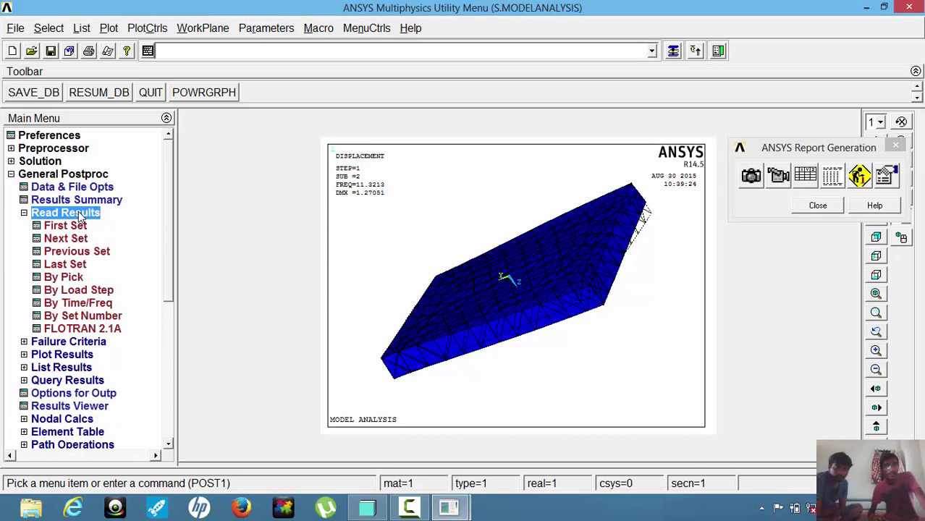
Step: Load the third result set, plot its deformed shape (FREQ 17.8761), and capture it as Image 3
click(65, 238)
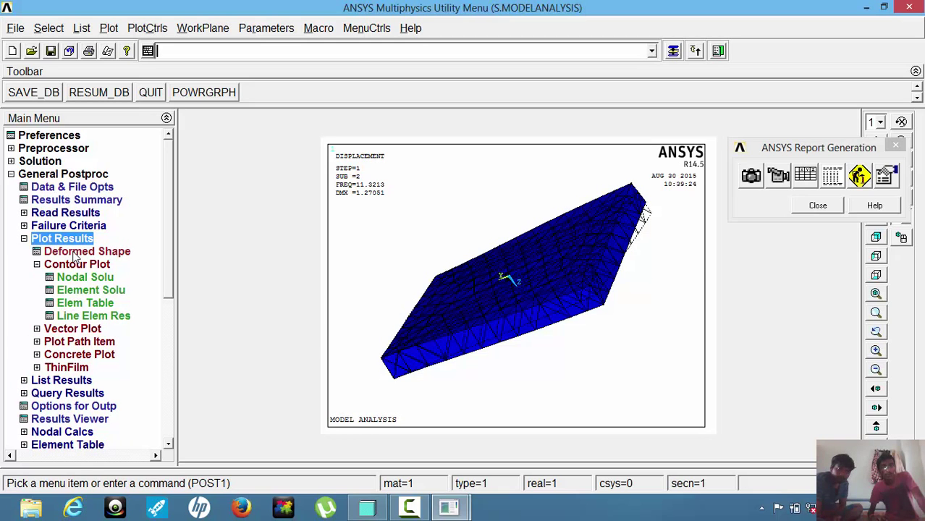
click(87, 251)
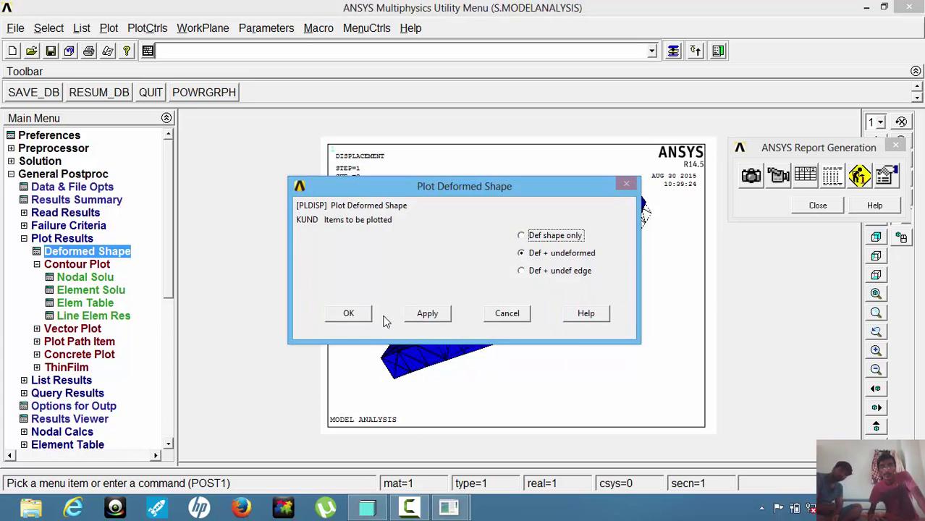
click(349, 313)
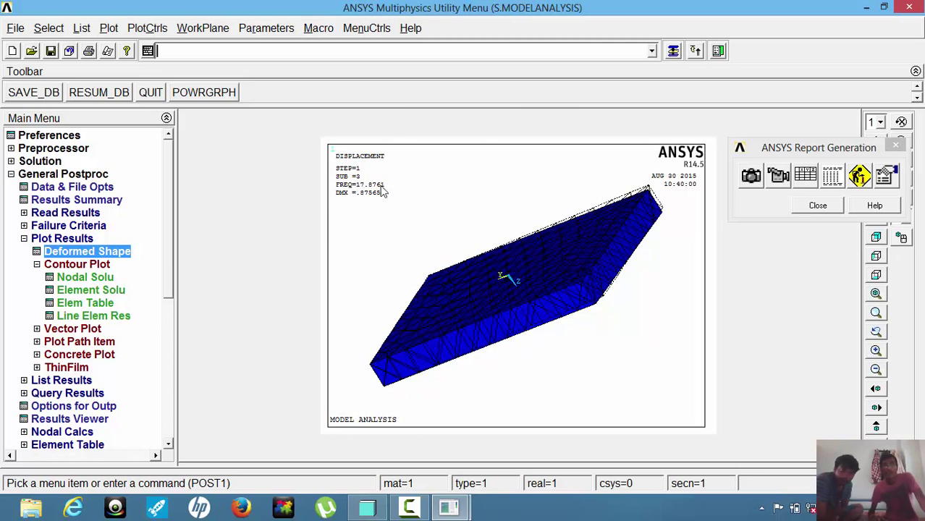
mouse_move(366, 203)
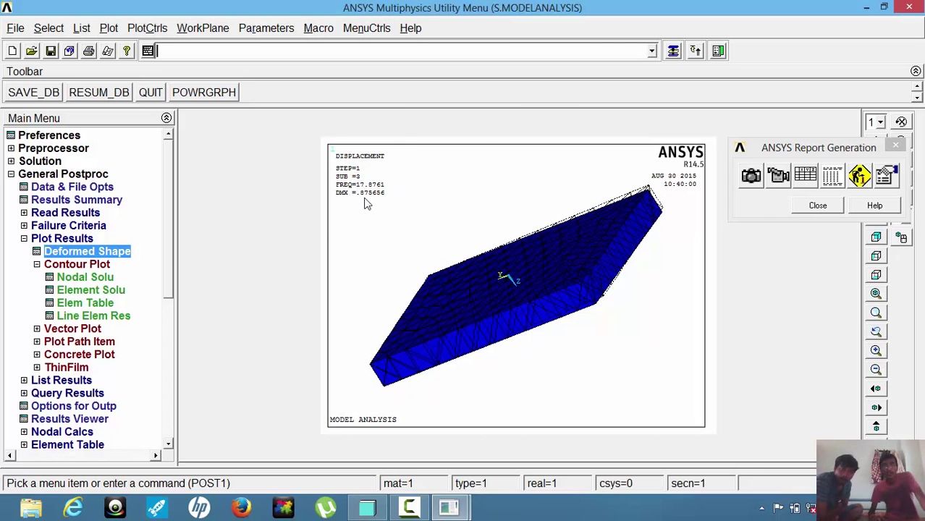
click(750, 176)
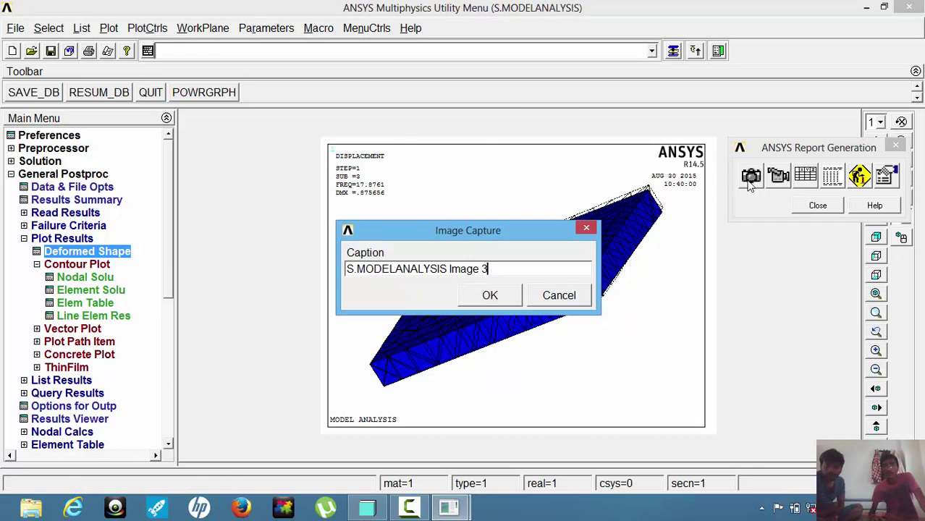
click(490, 296)
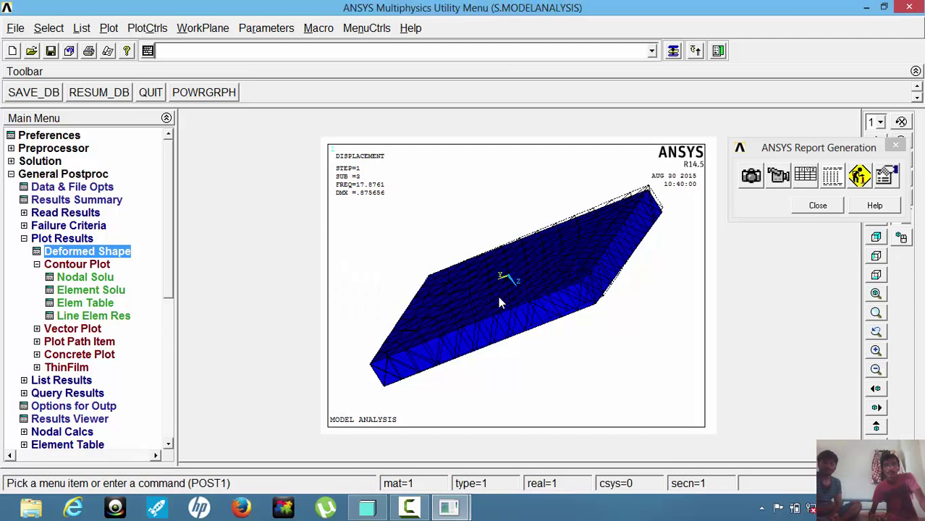